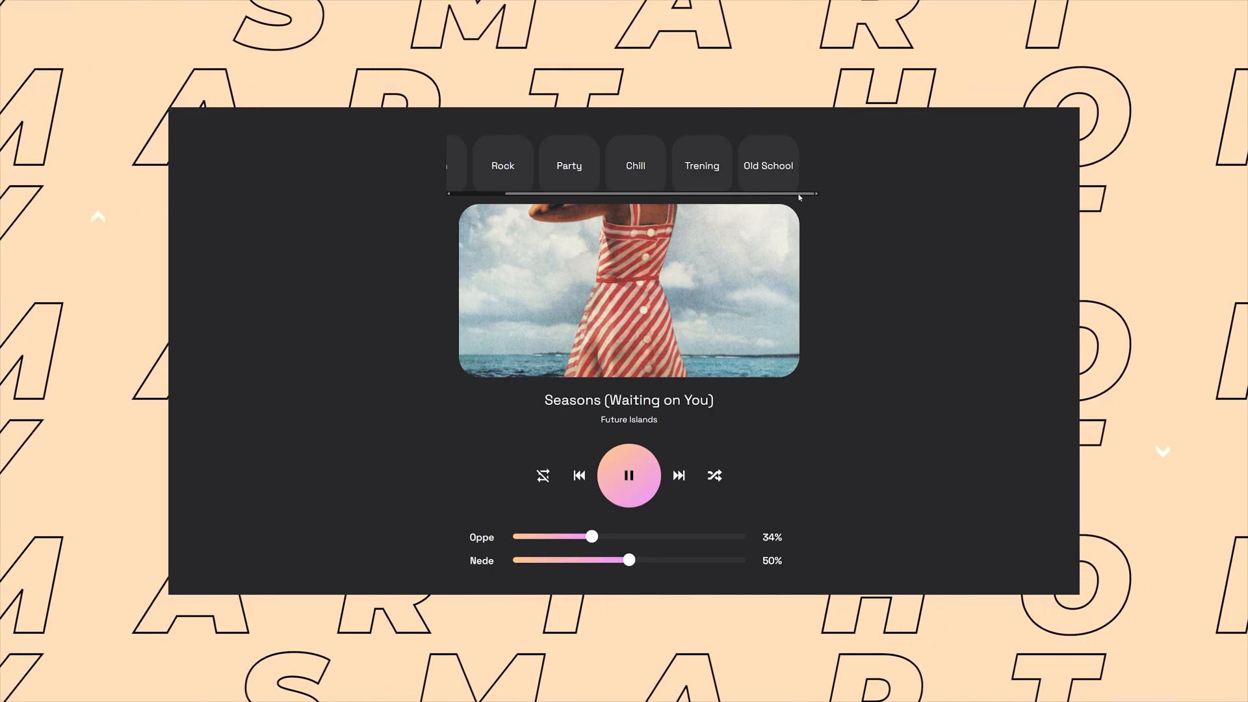
Add a 76px-wide Jul button calling the Jul random playlist script at the row's start.
scroll(left, 3)
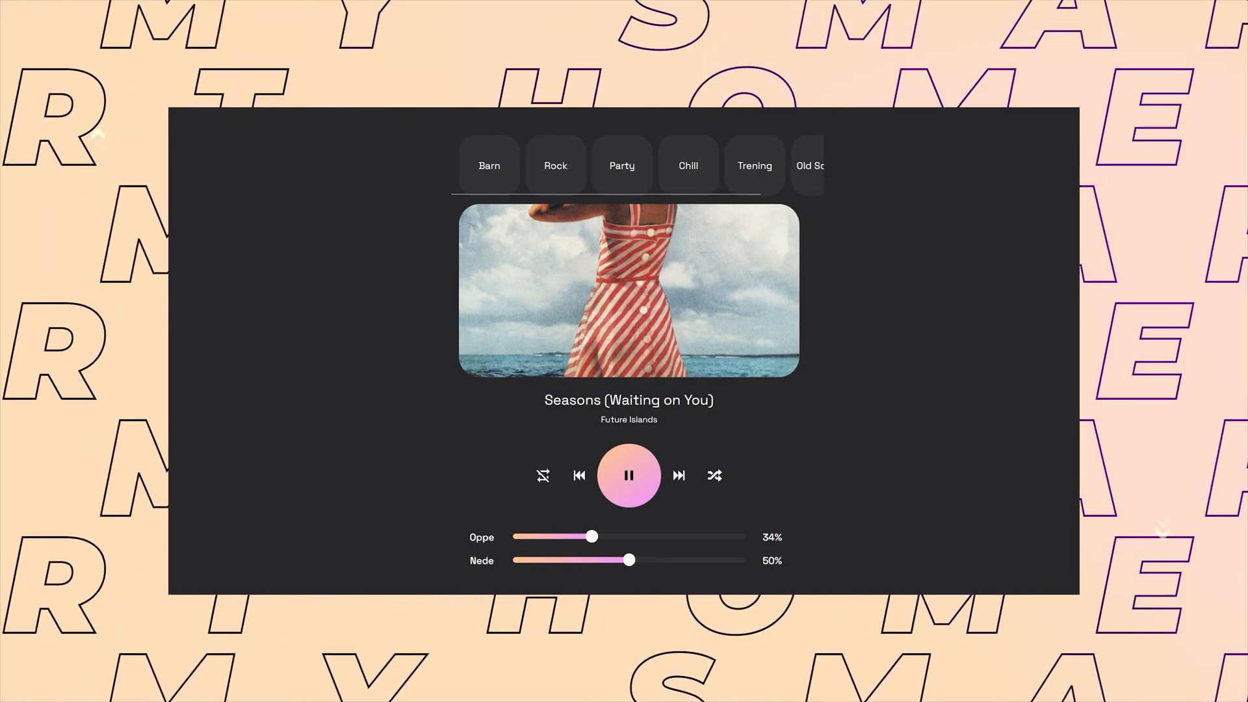
click(677, 475)
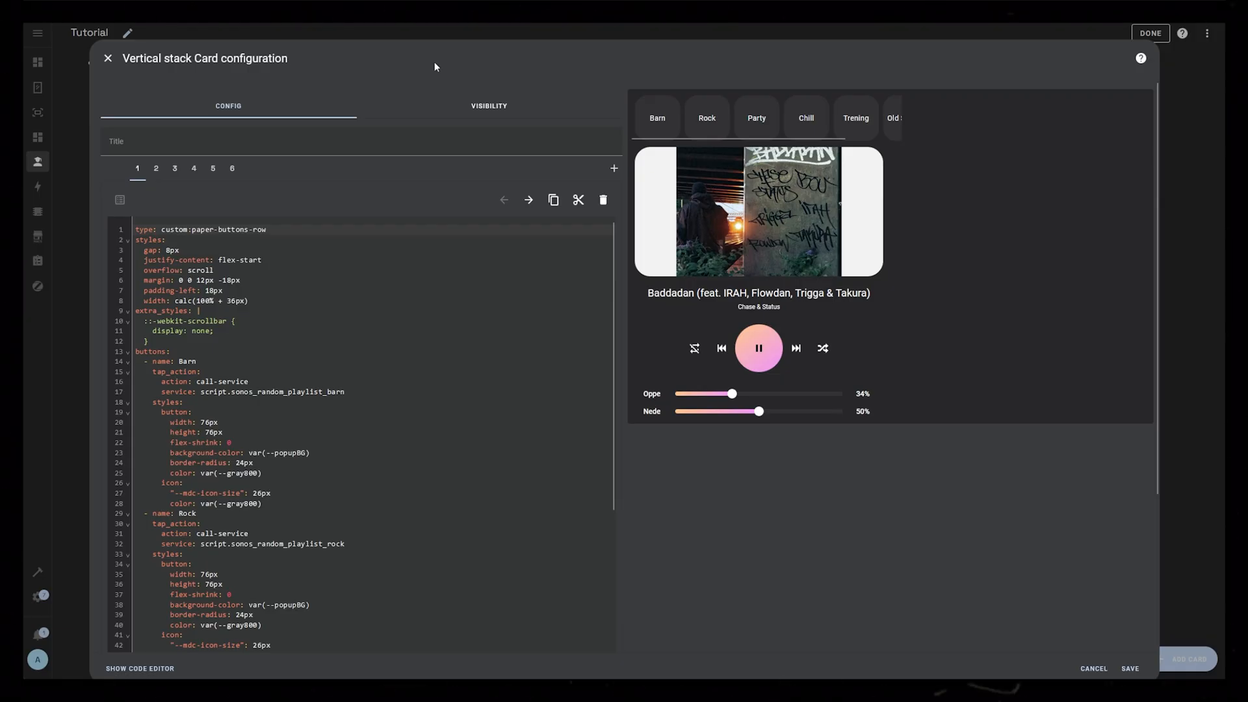
mouse_move(308, 119)
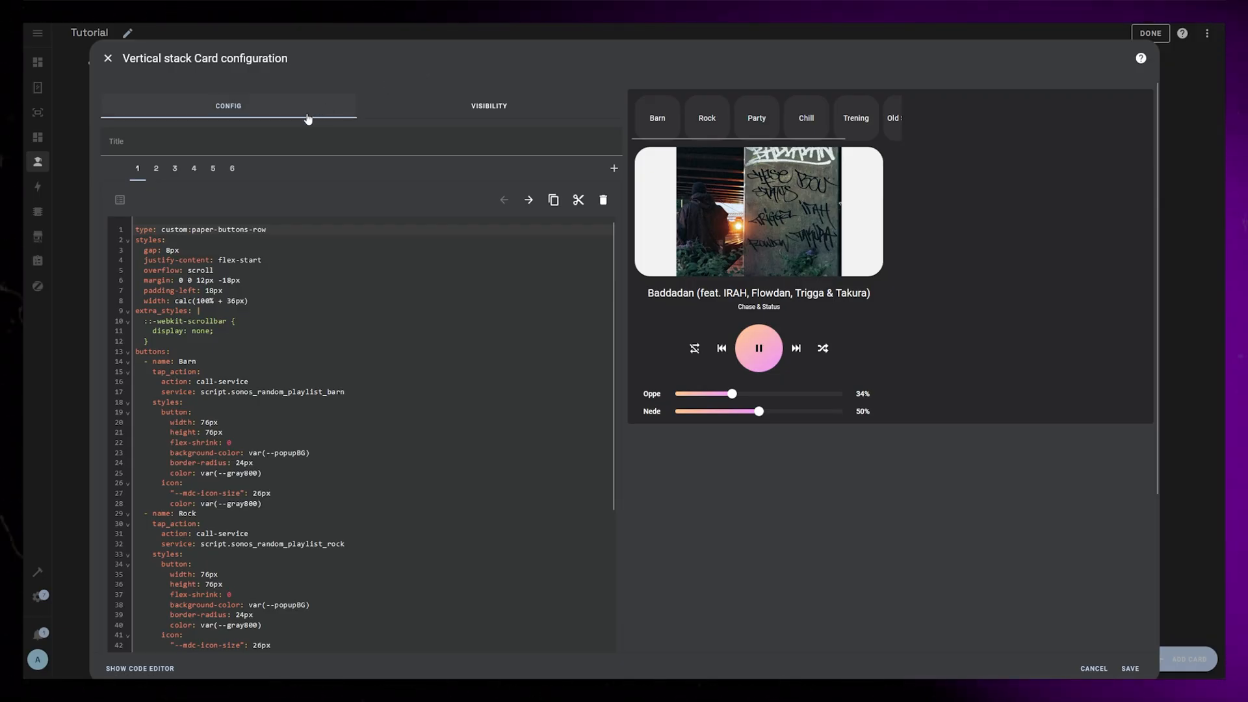
mouse_move(284, 125)
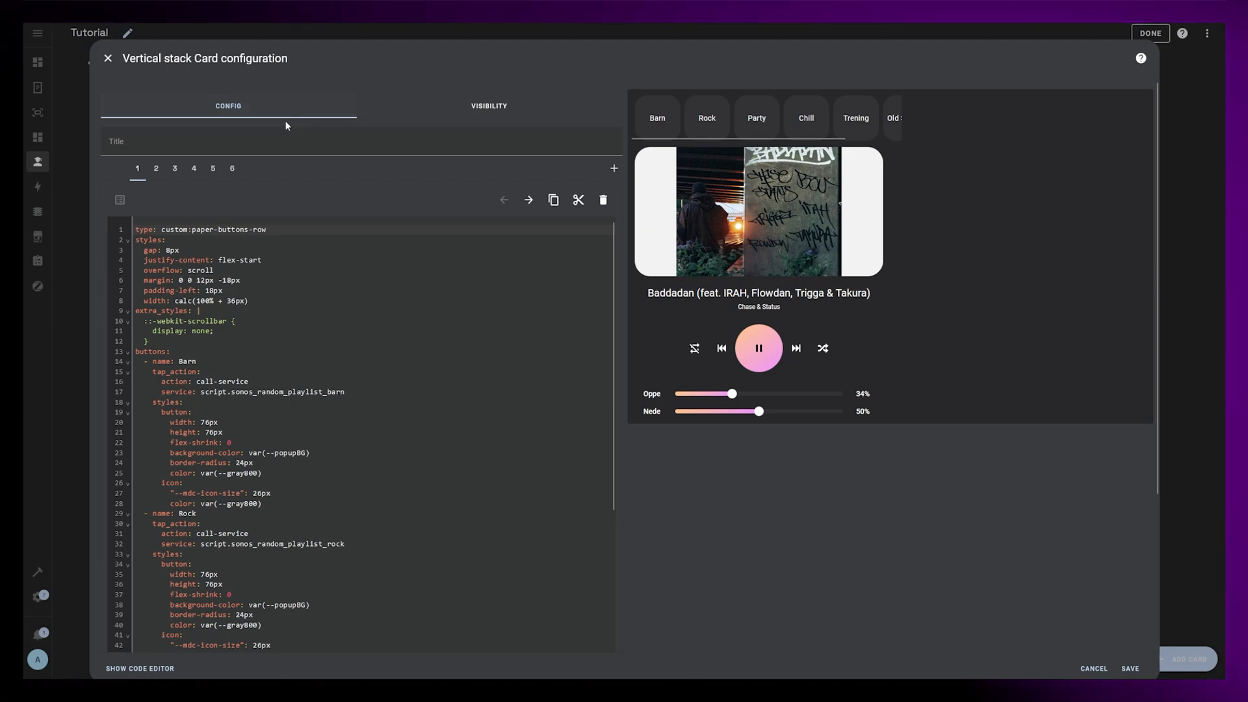
mouse_move(331, 279)
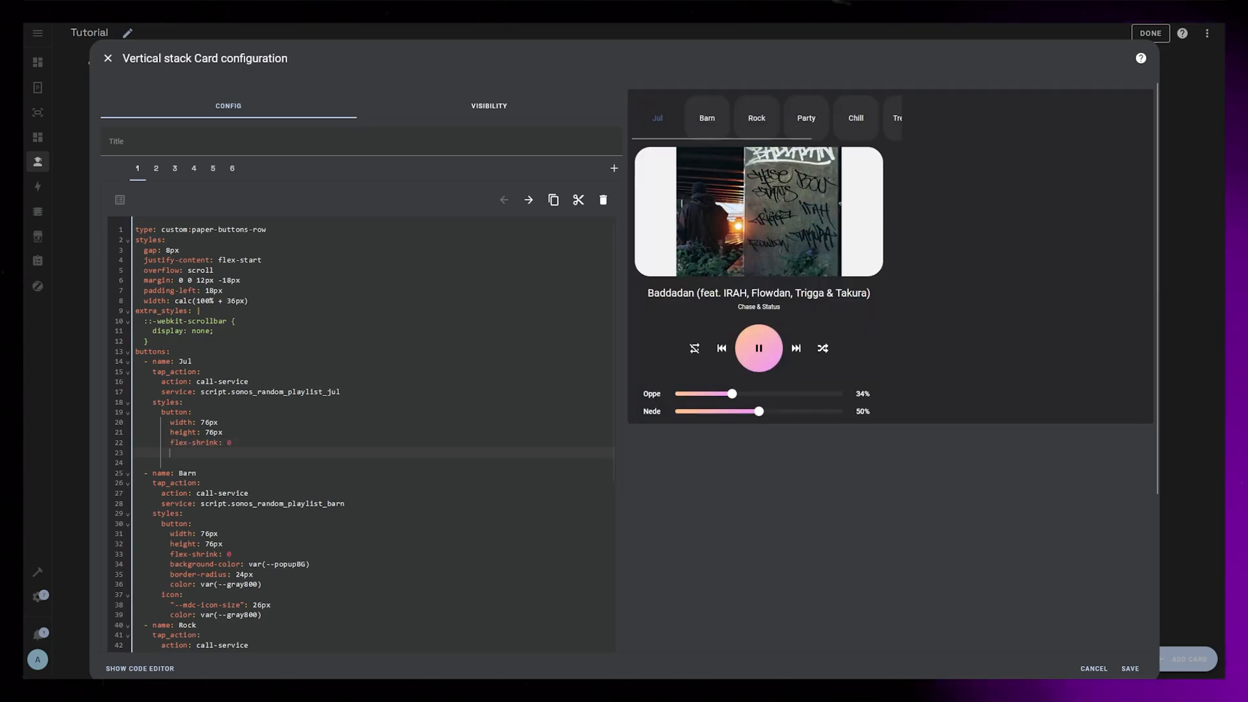
Give the Jul button a matching background colour, 24px rounded corners and text colour.
text(background-color: var(--popupBG)
text(border-radius: 24p)
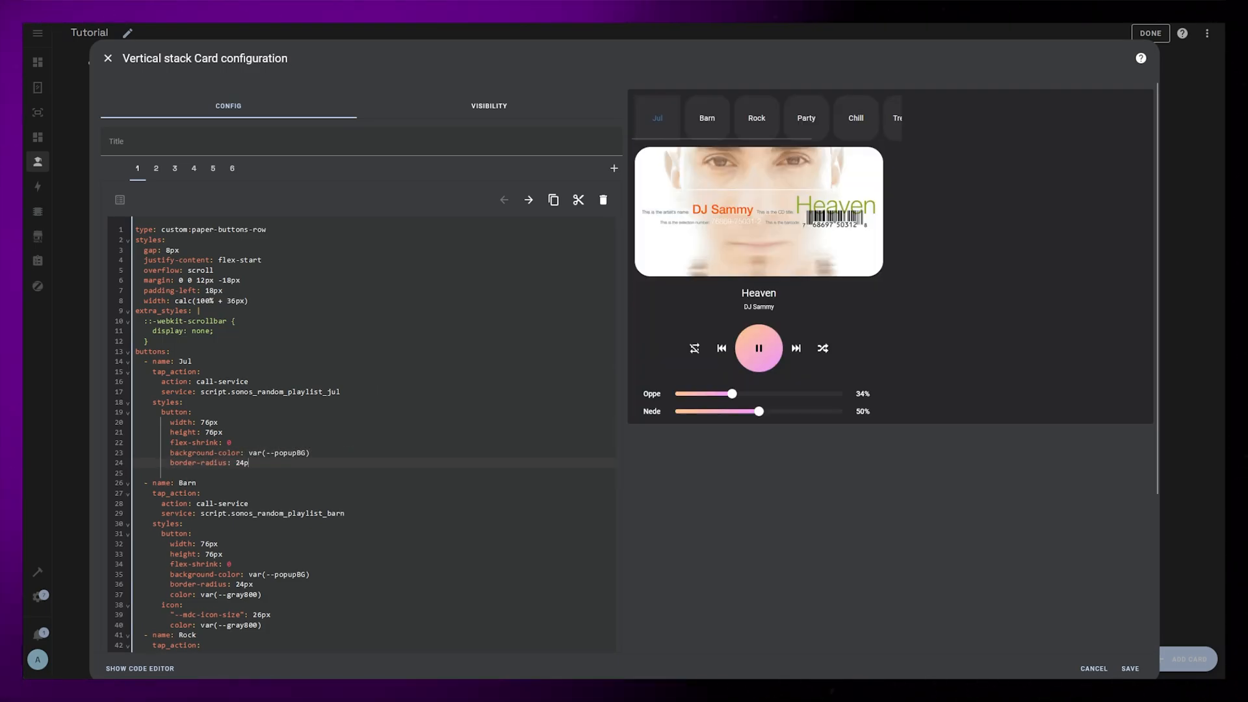
click(795, 348)
text(color: var())
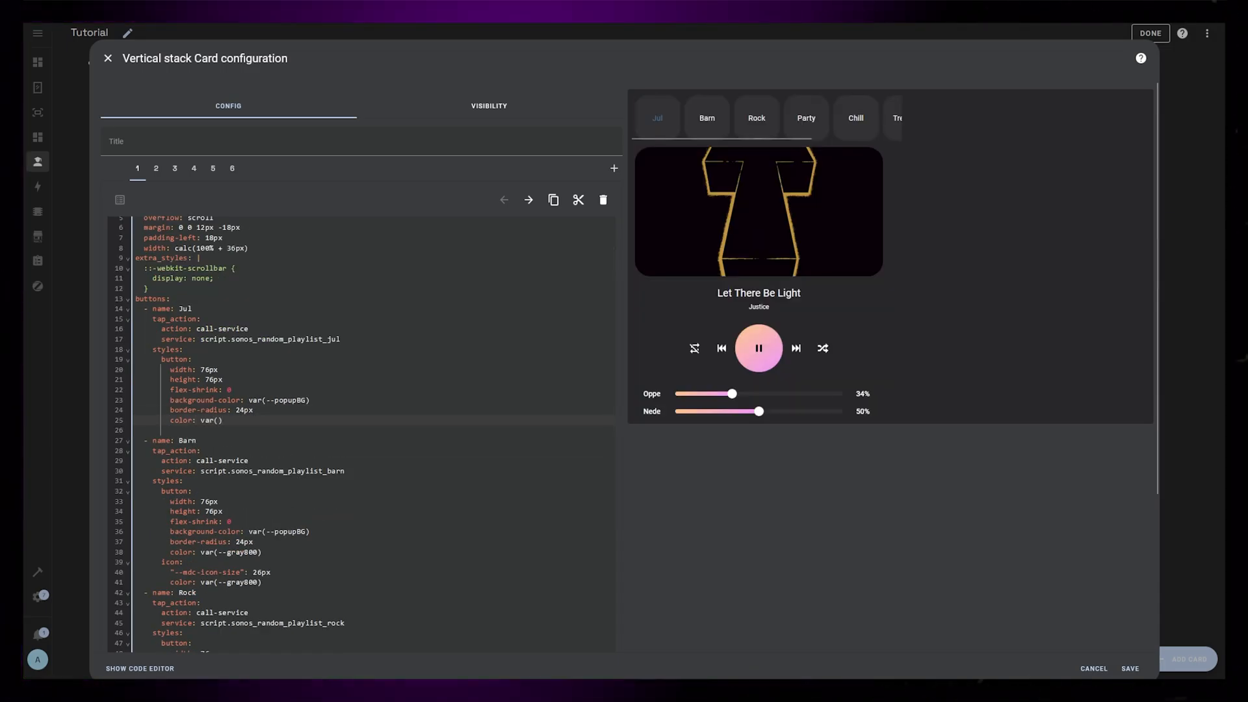
scroll(down, 3)
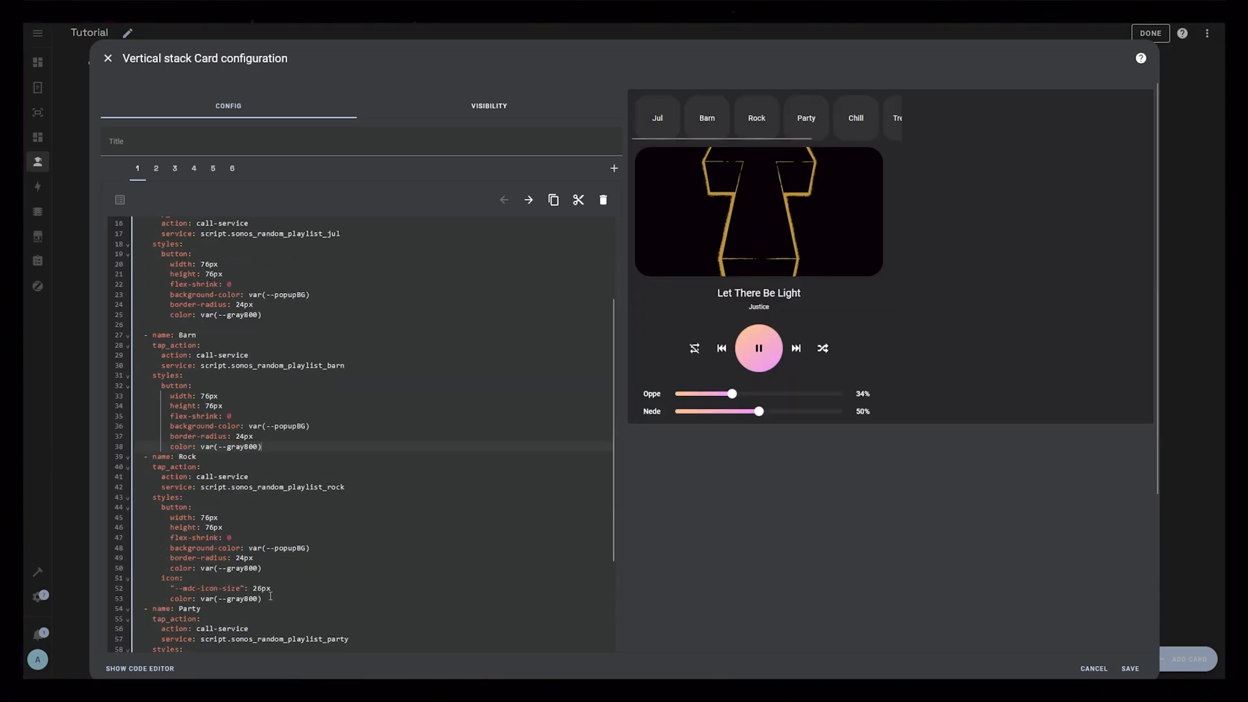
scroll(down, 3)
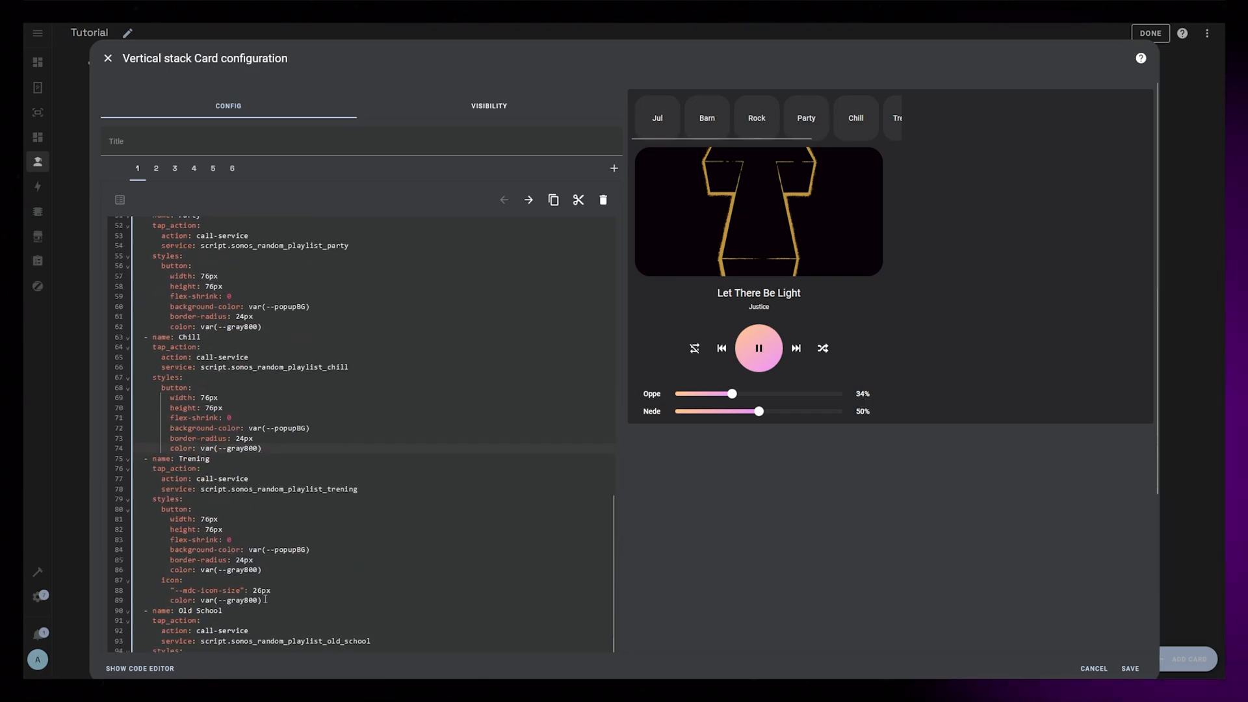
scroll(up, 3)
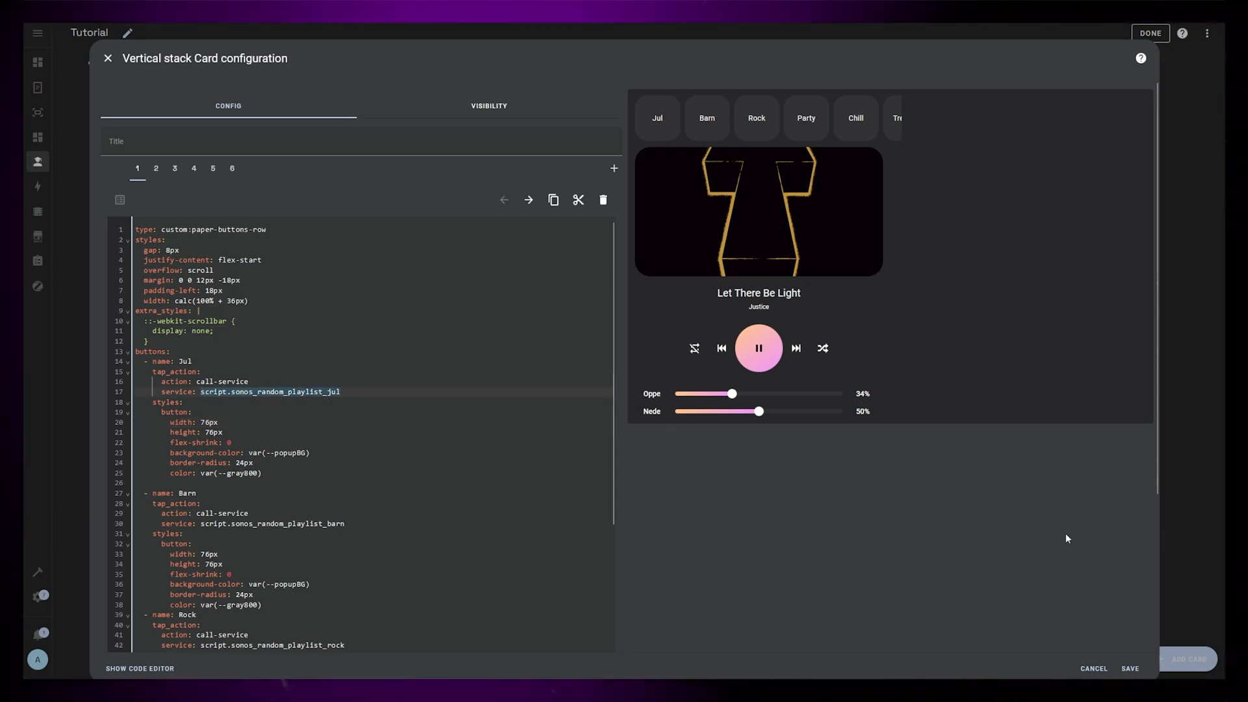
mouse_move(1110, 607)
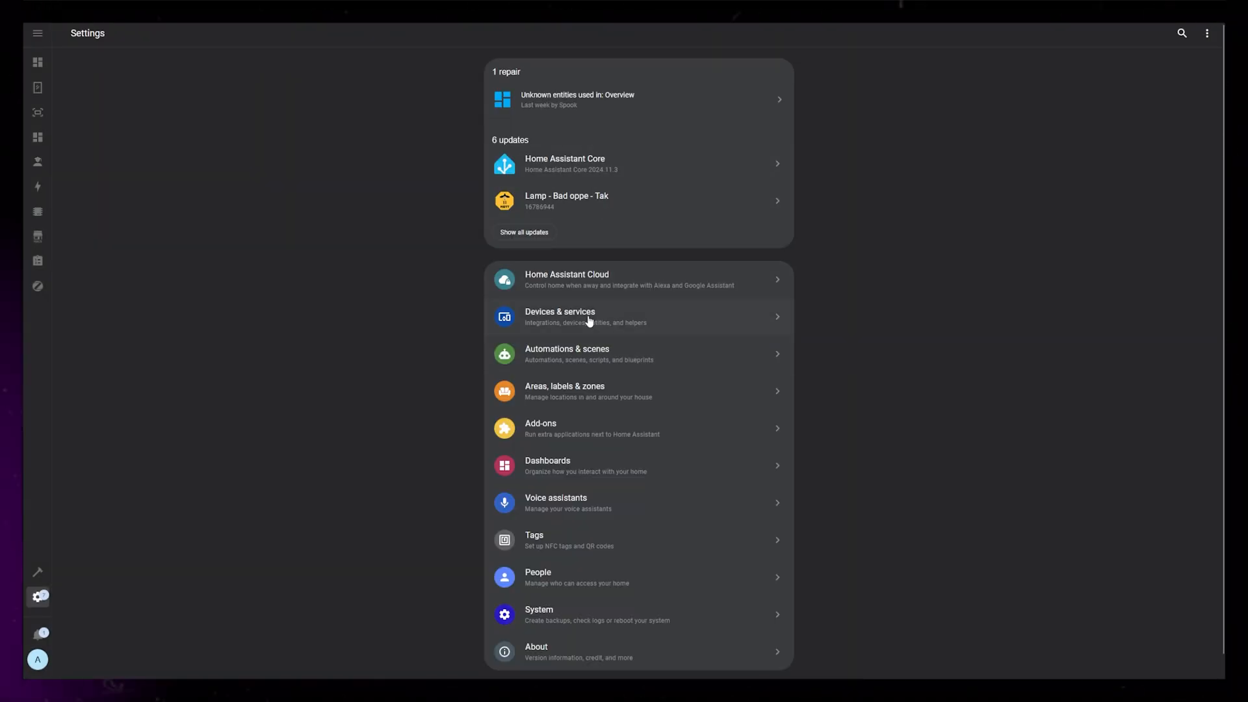
Create dropdown helper 'Spotify Random Playlist - Jul' with mdi:music icon and the playlist ID option.
click(559, 316)
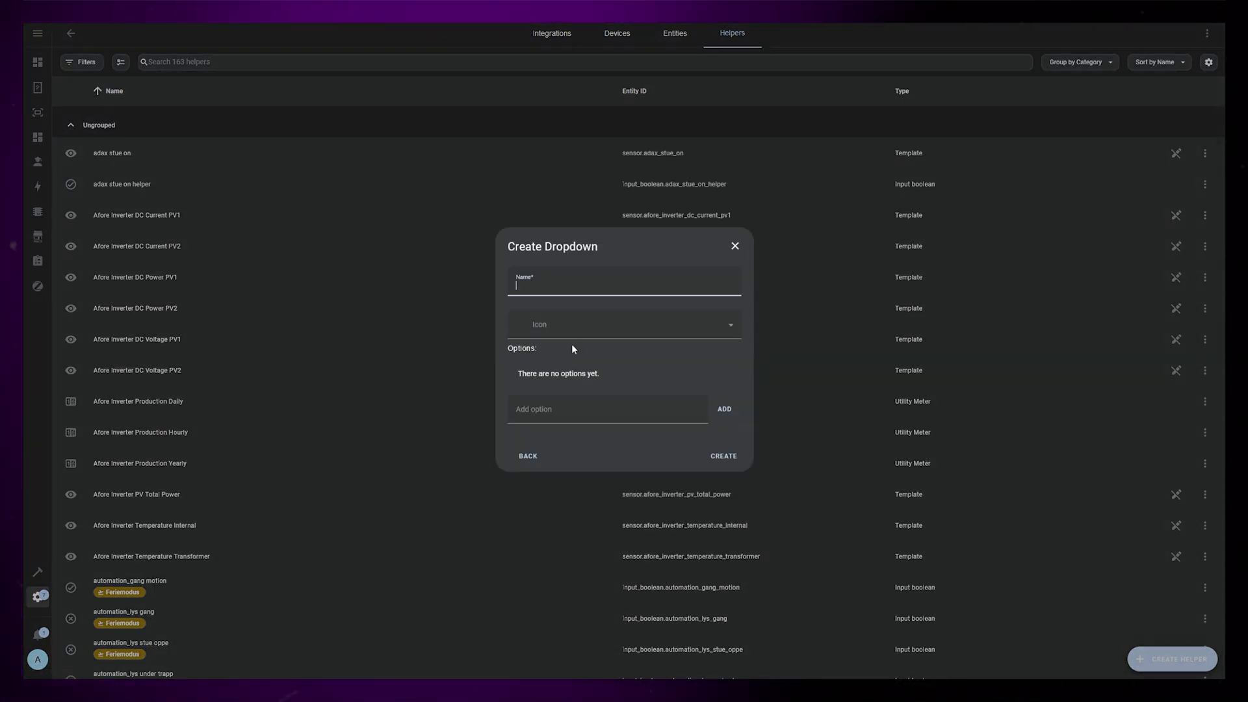
text(Spotify Random Playlist - Jul)
click(624, 324)
text(mdi:music)
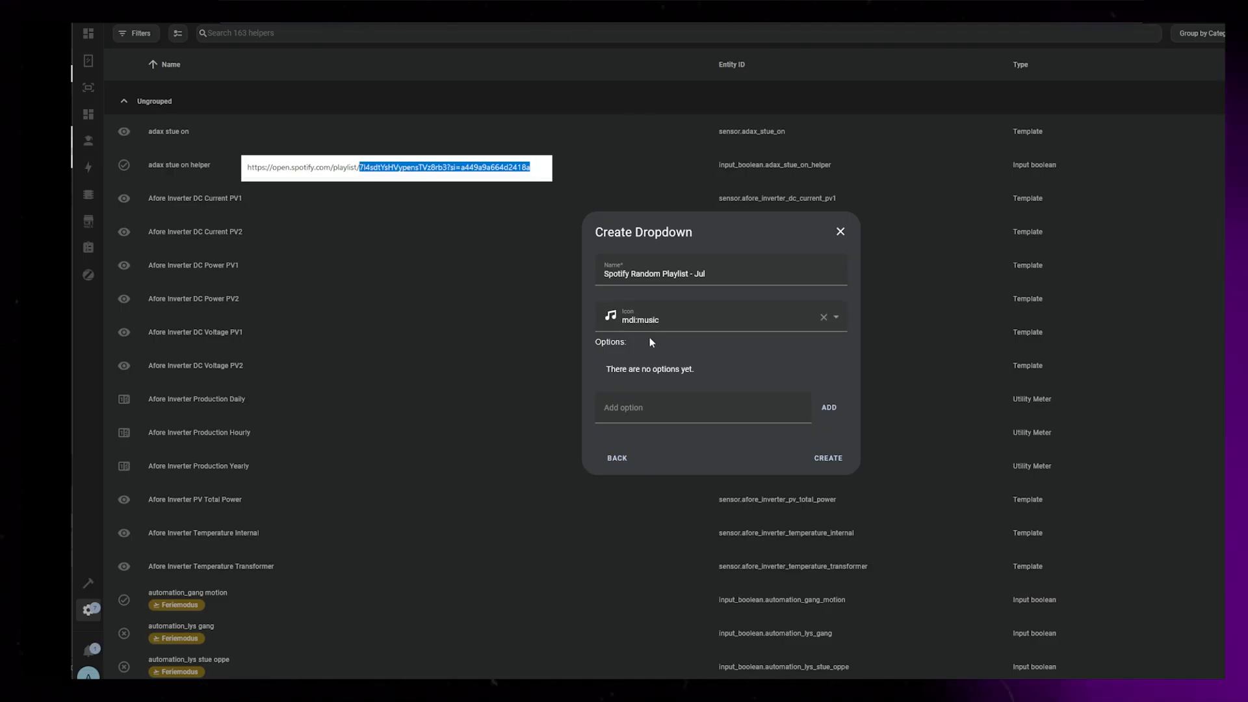
click(829, 407)
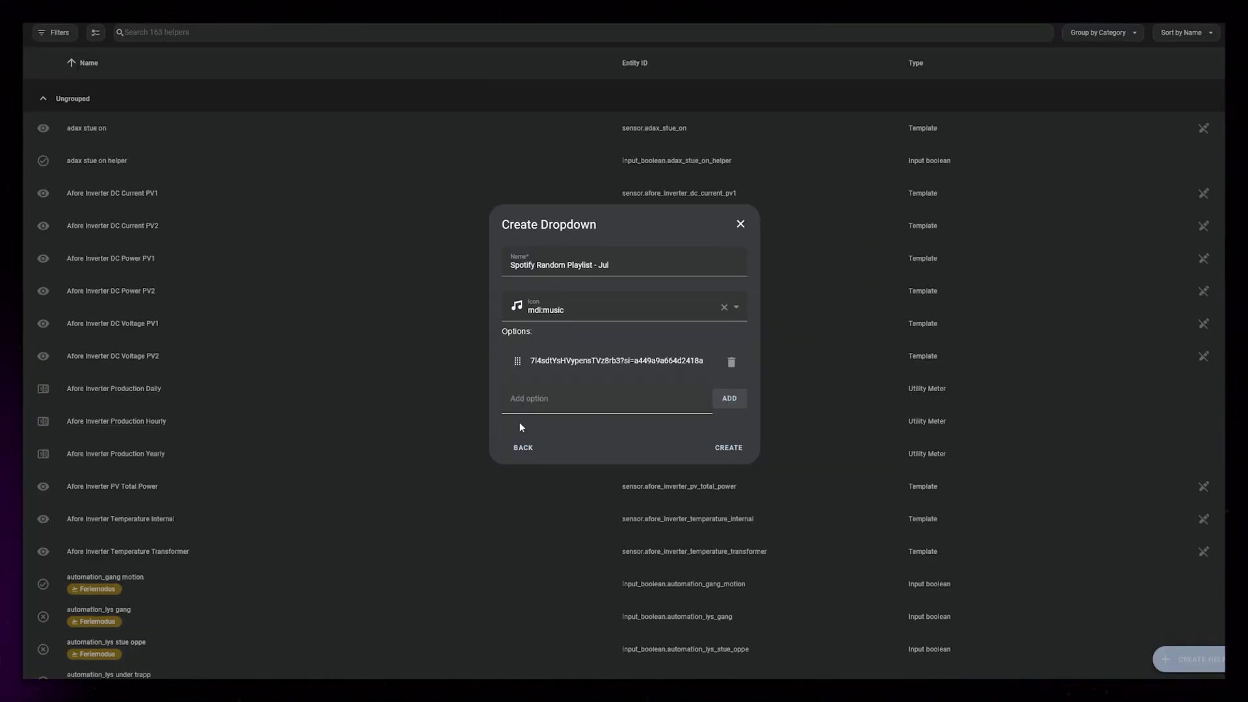
click(726, 448)
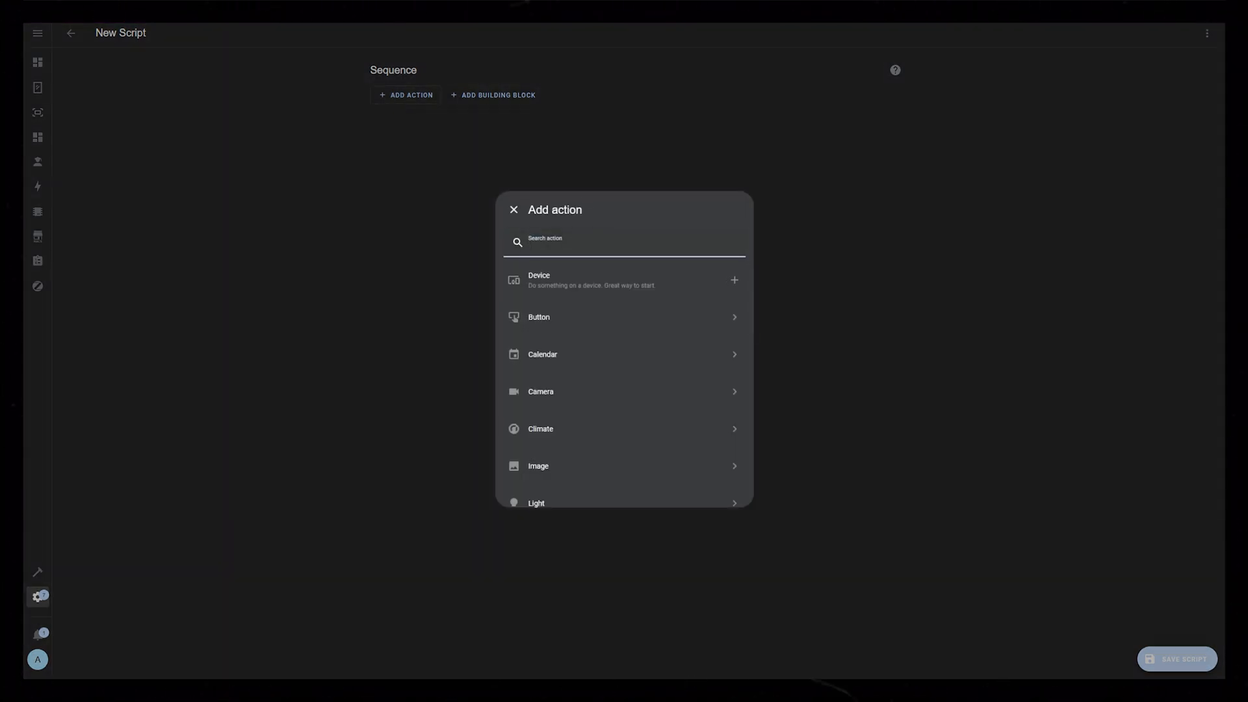
Add a random-option step on the Jul dropdown, then a play-media step targeting Stue oppe.
text(random)
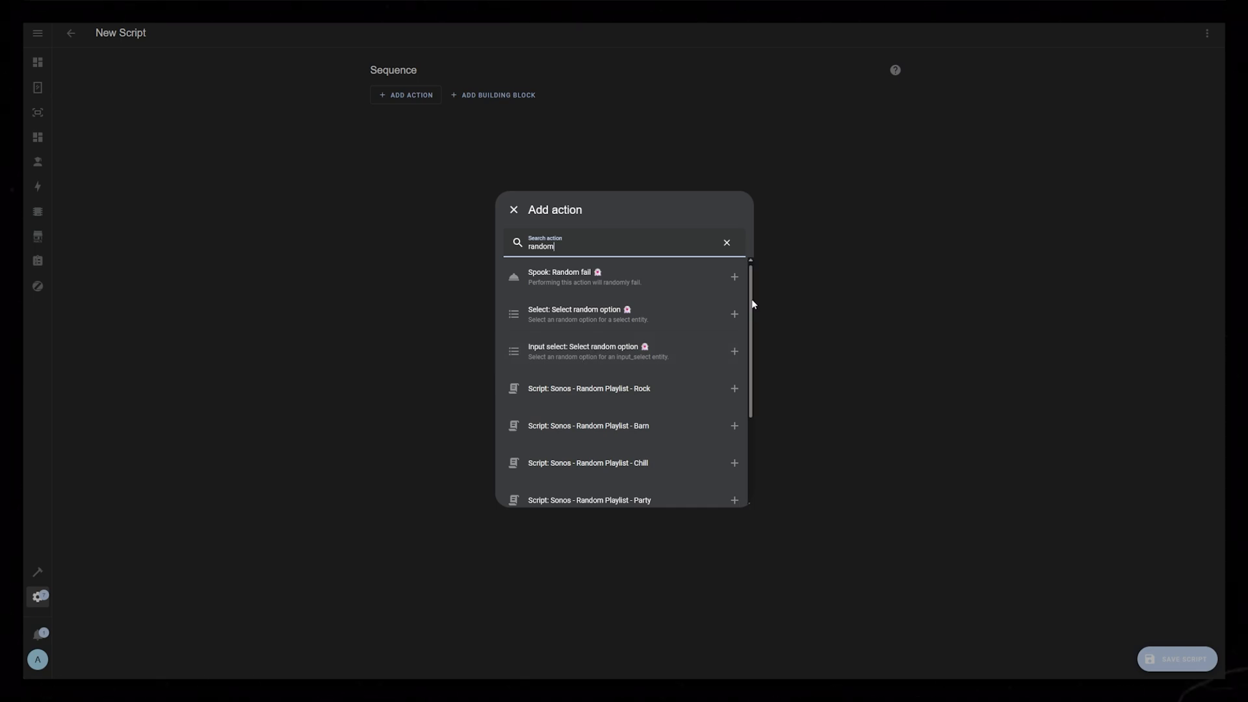
mouse_move(591, 356)
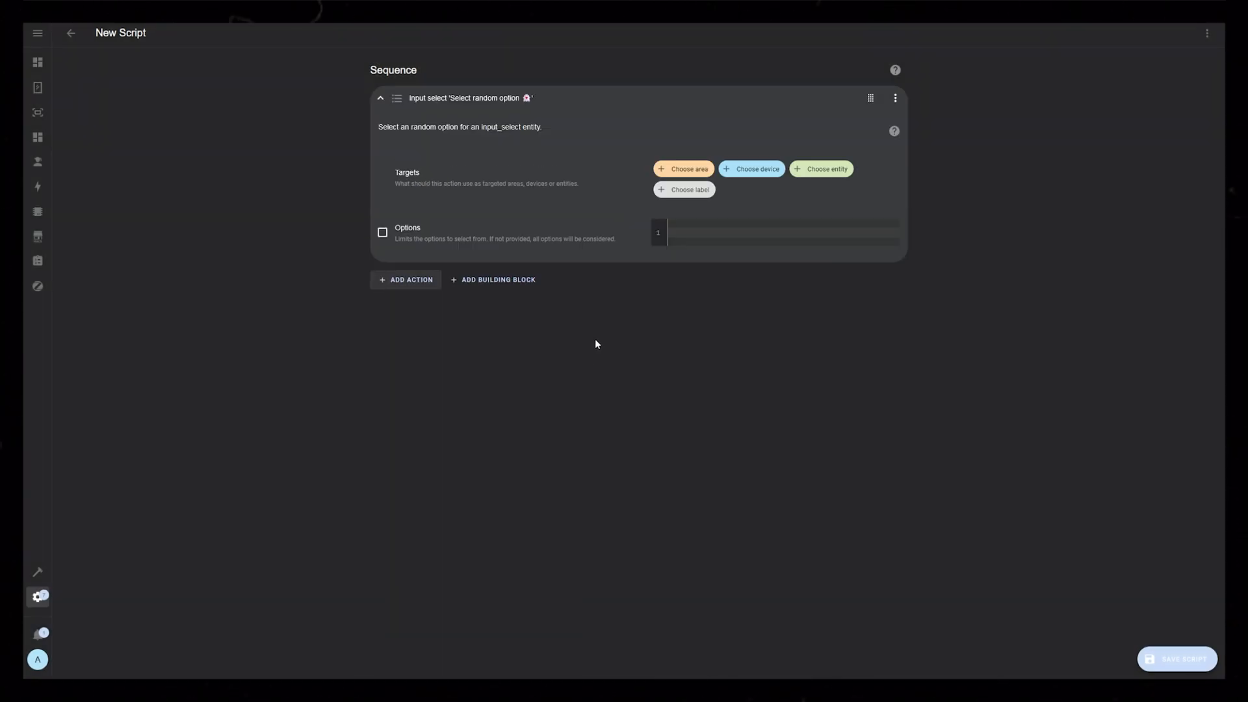
click(827, 168)
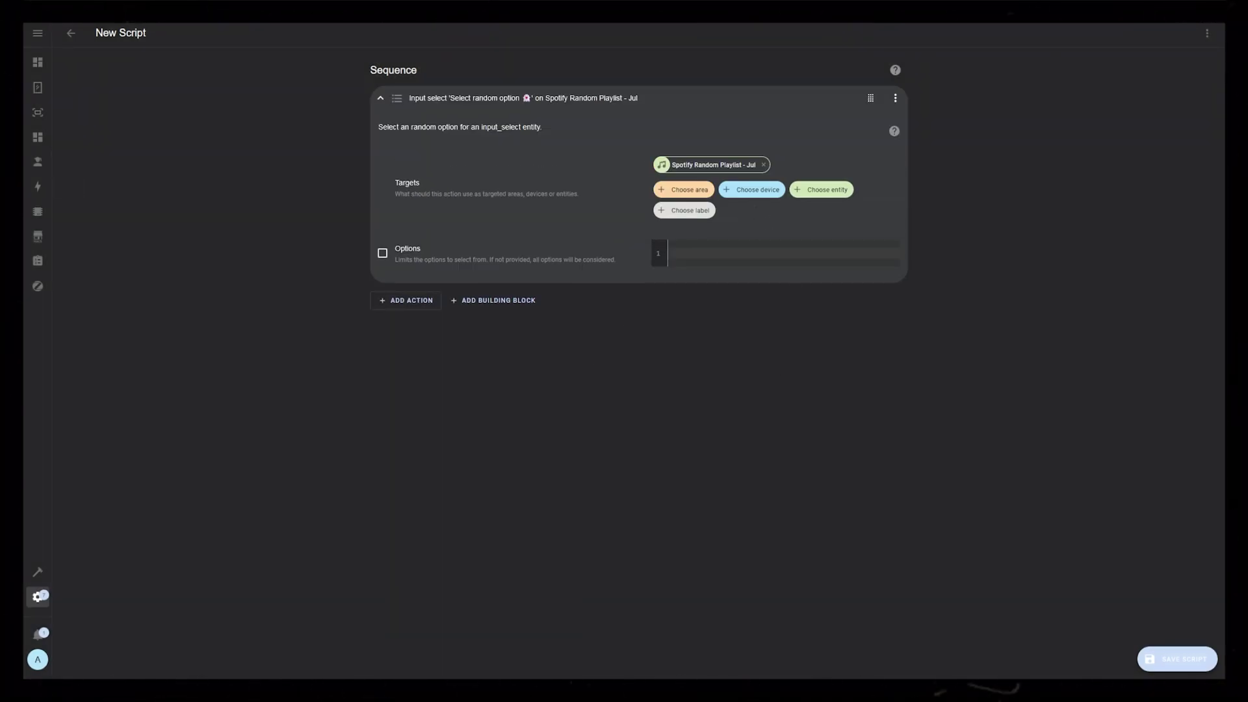
click(405, 304)
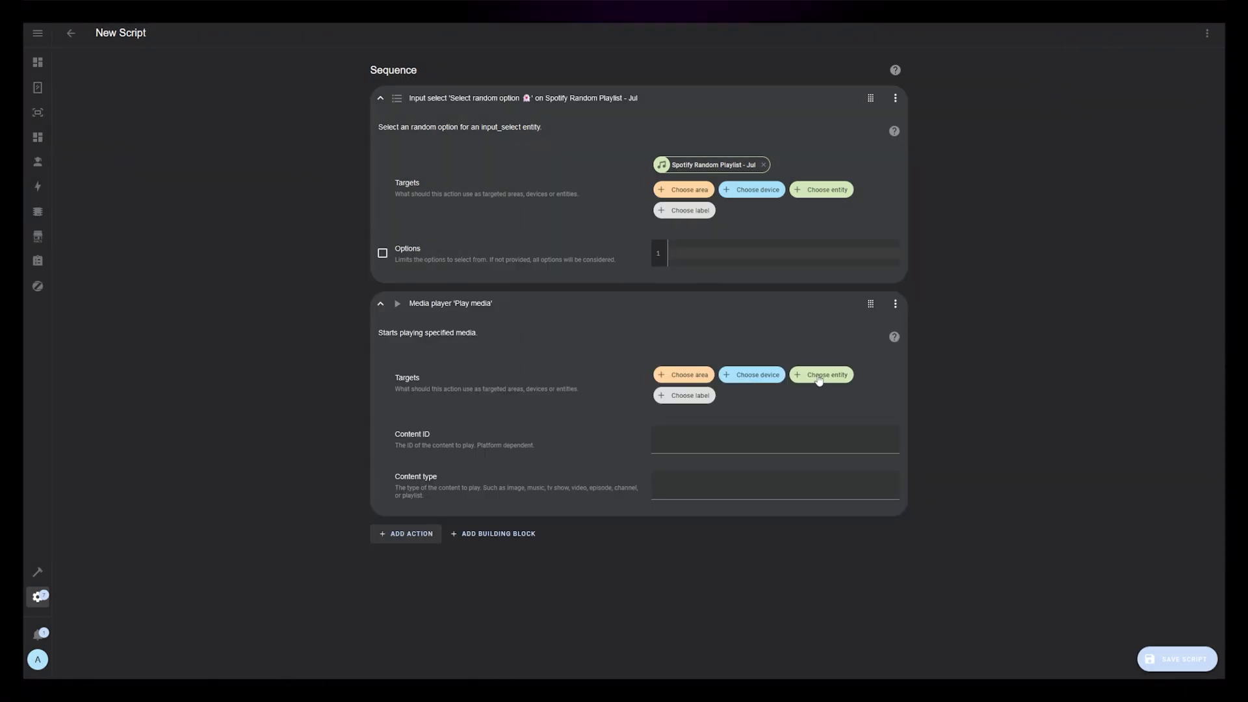
click(820, 375)
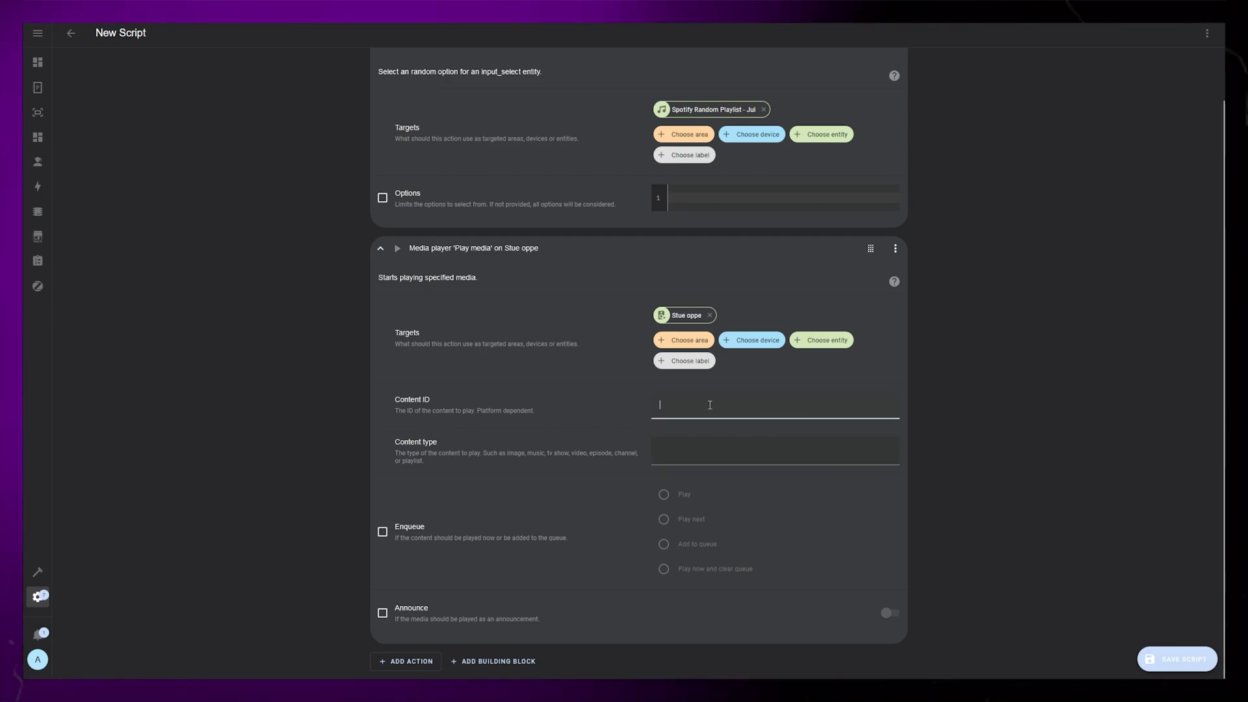
Set the Content ID to spotify:user:spotify:playlist: plus a {{ states }} template in YAML.
text(sp)
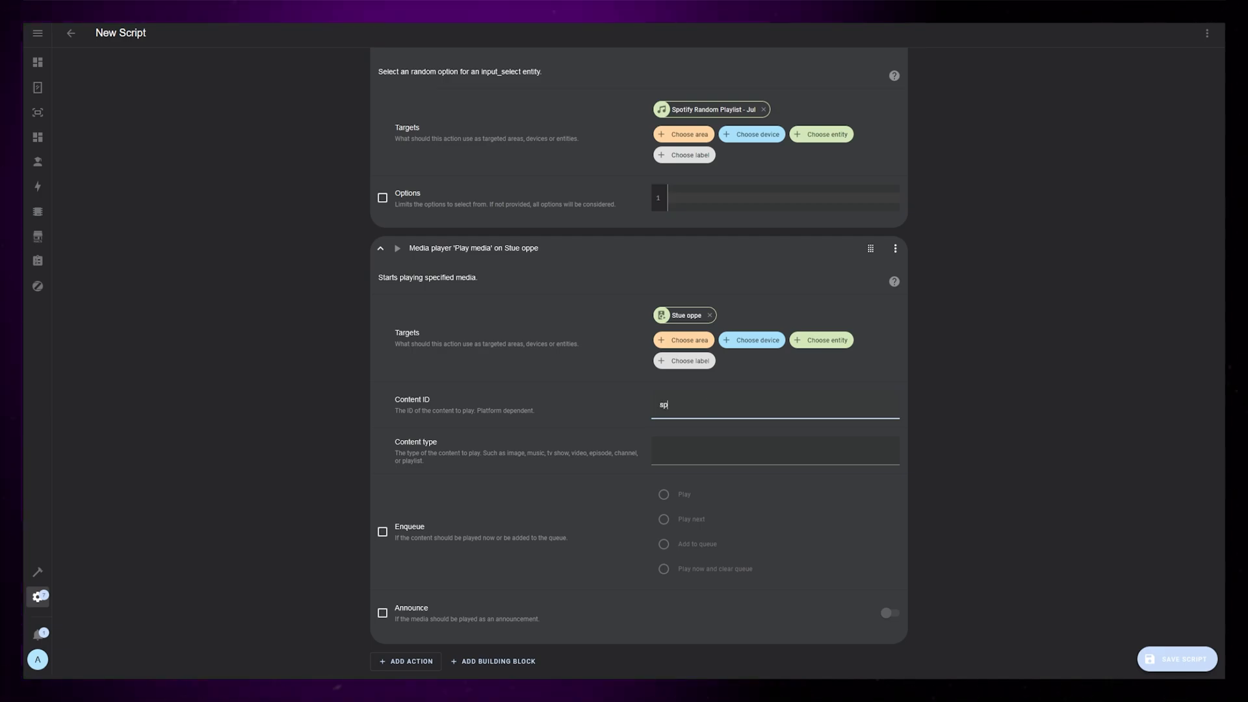
text(otify:user)
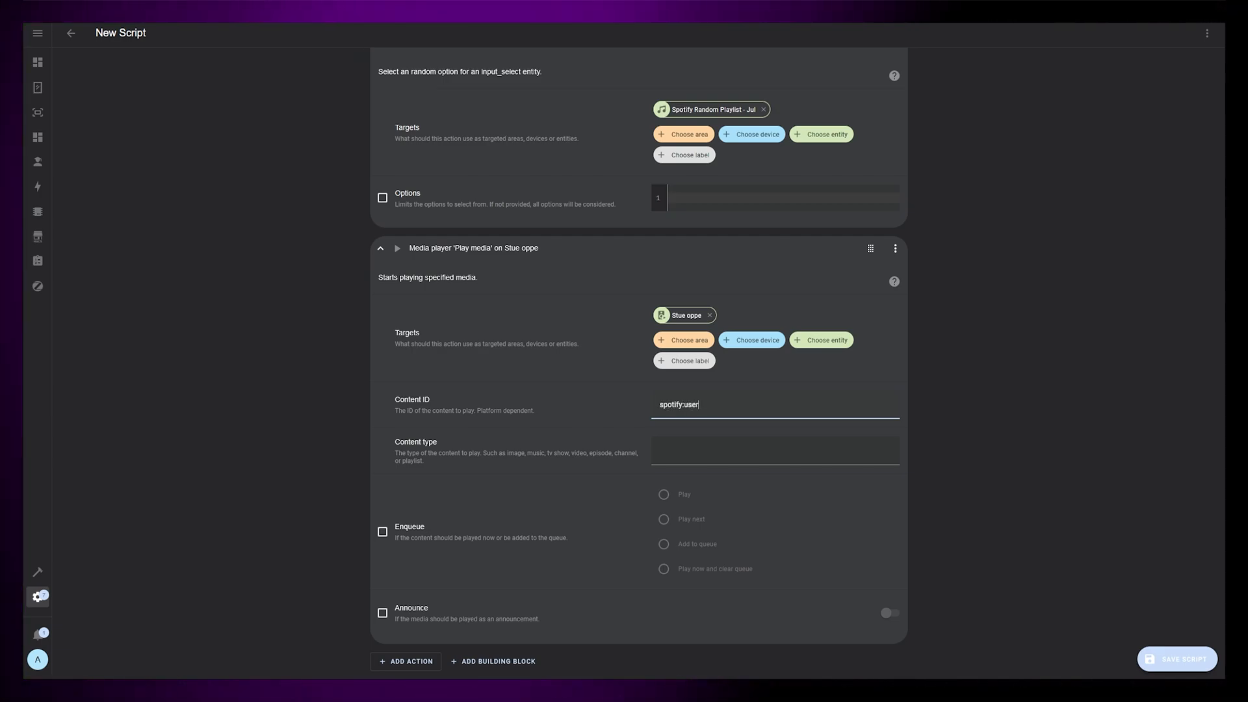
text(:spotify)
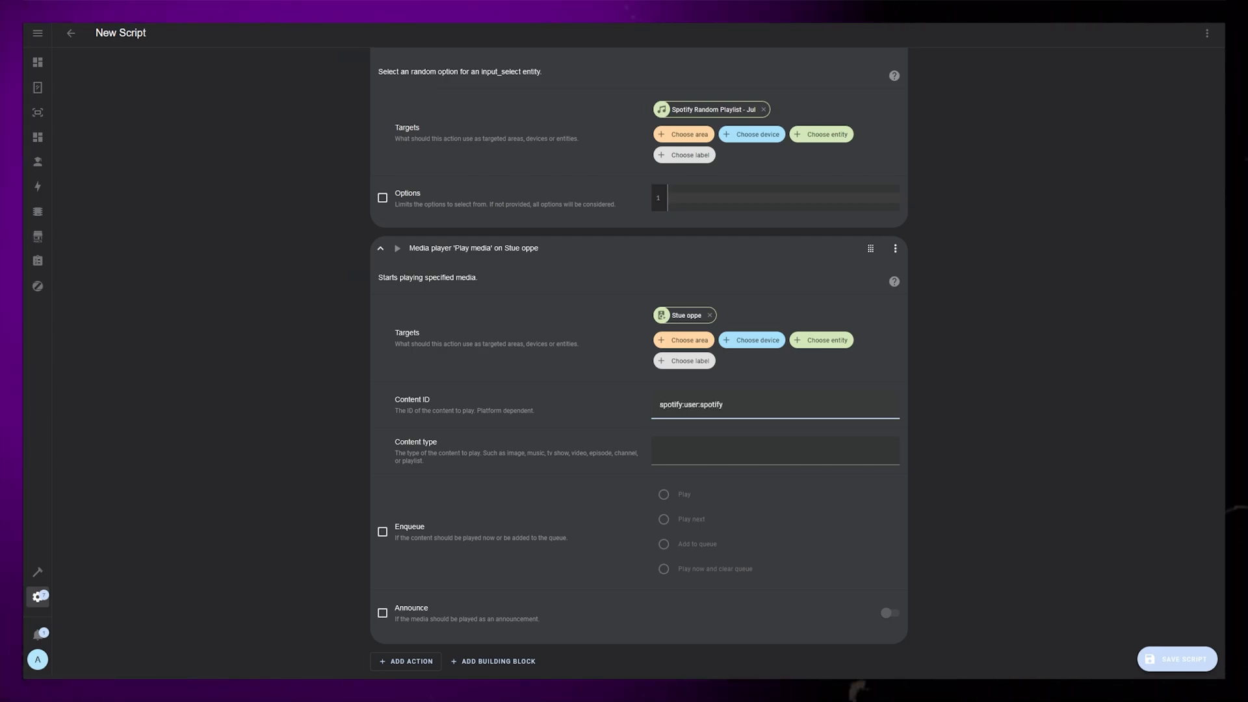
text(:playlist)
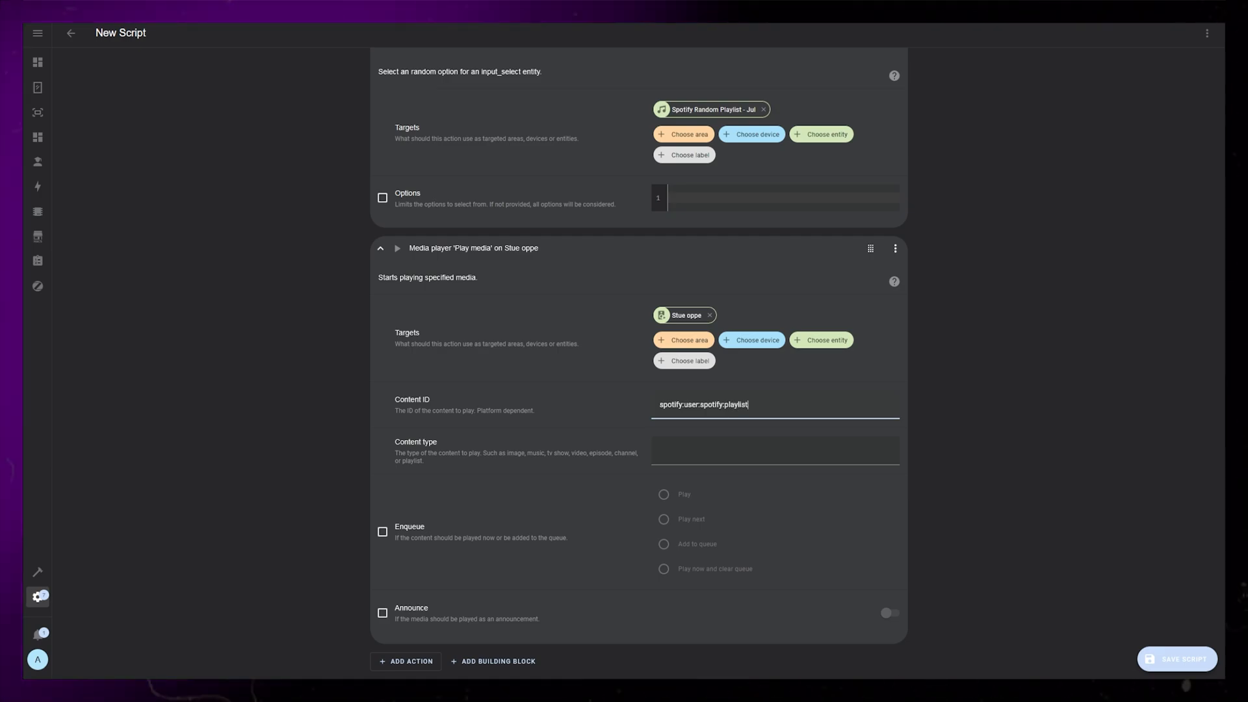
text(:{{)
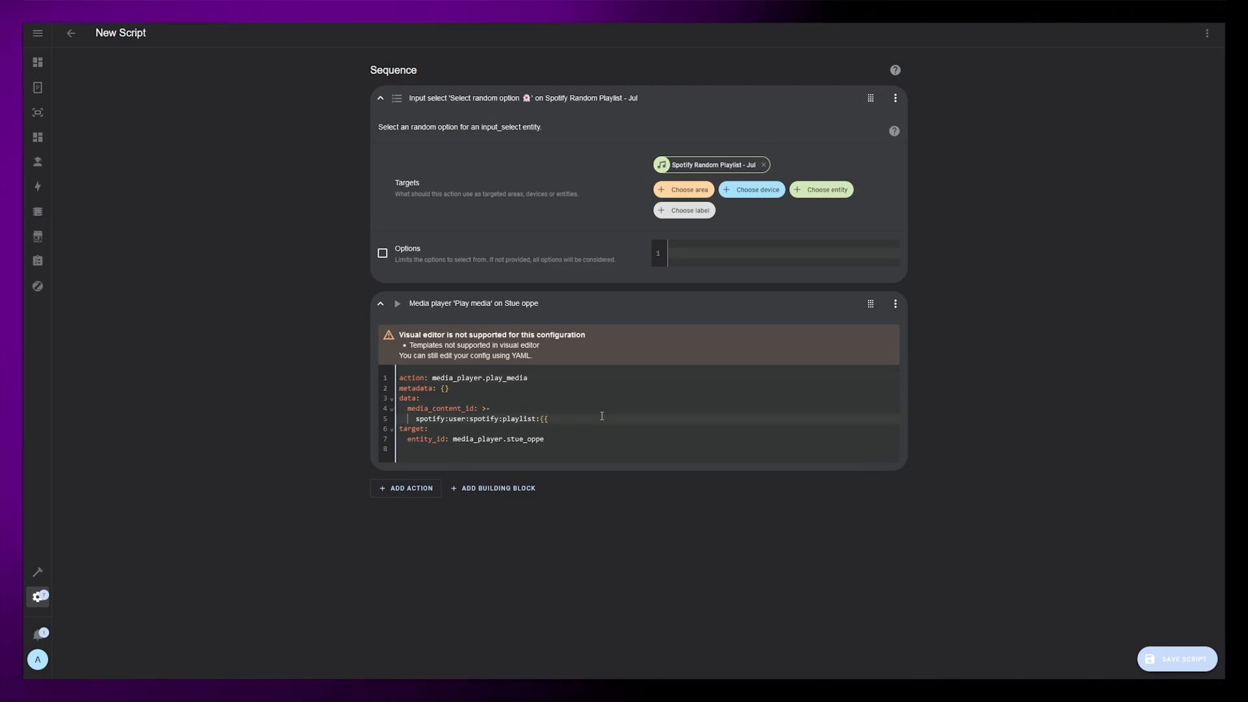
text(states }})
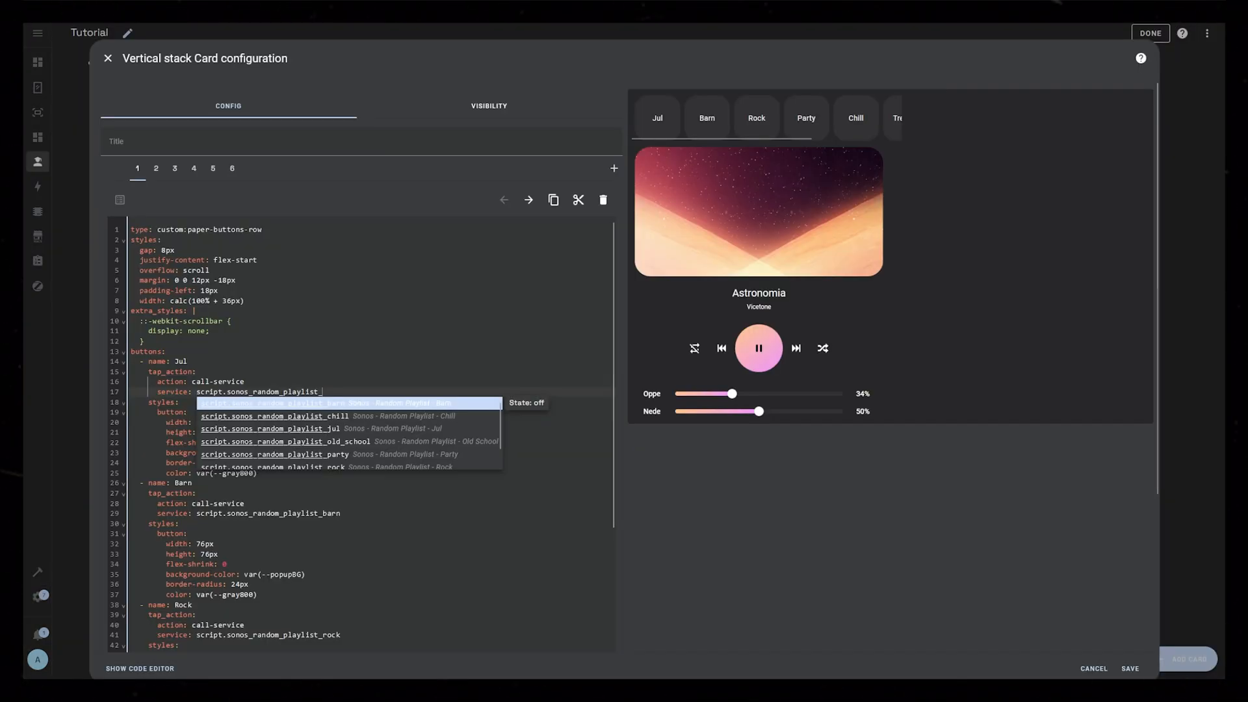
Point the Jul button at script.sonos_random_playlist_jul and test it from the preview.
click(268, 428)
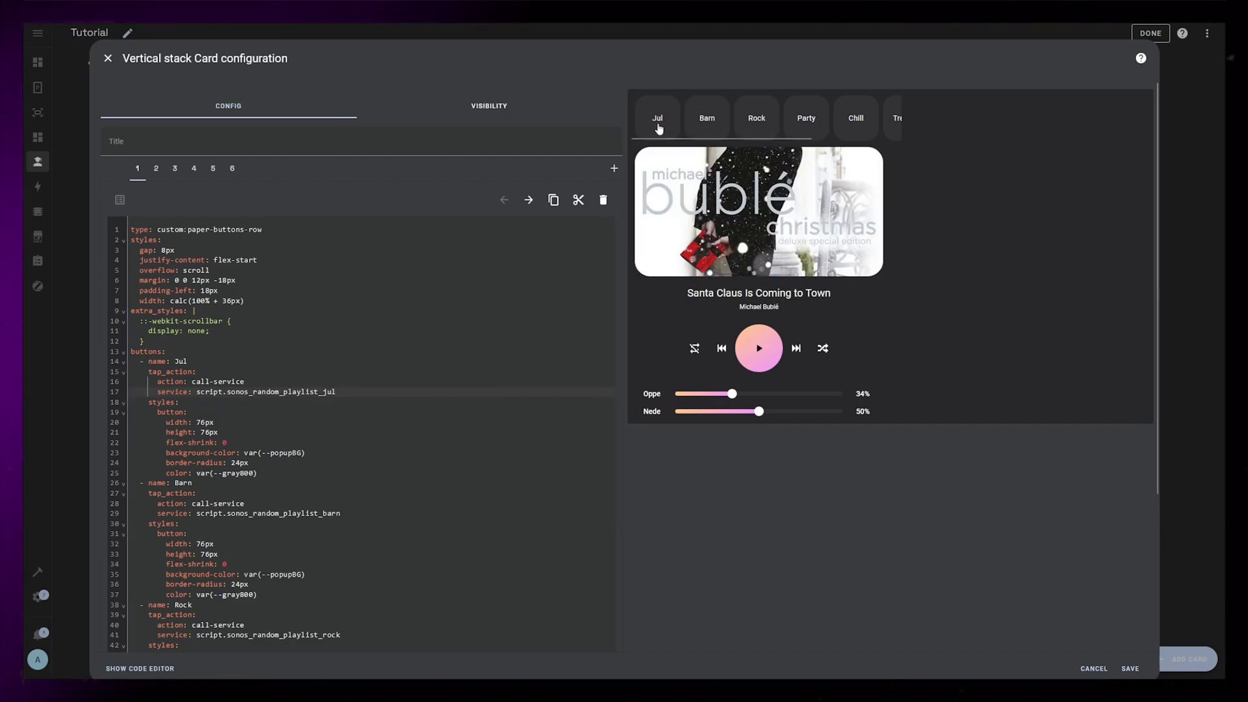
click(193, 167)
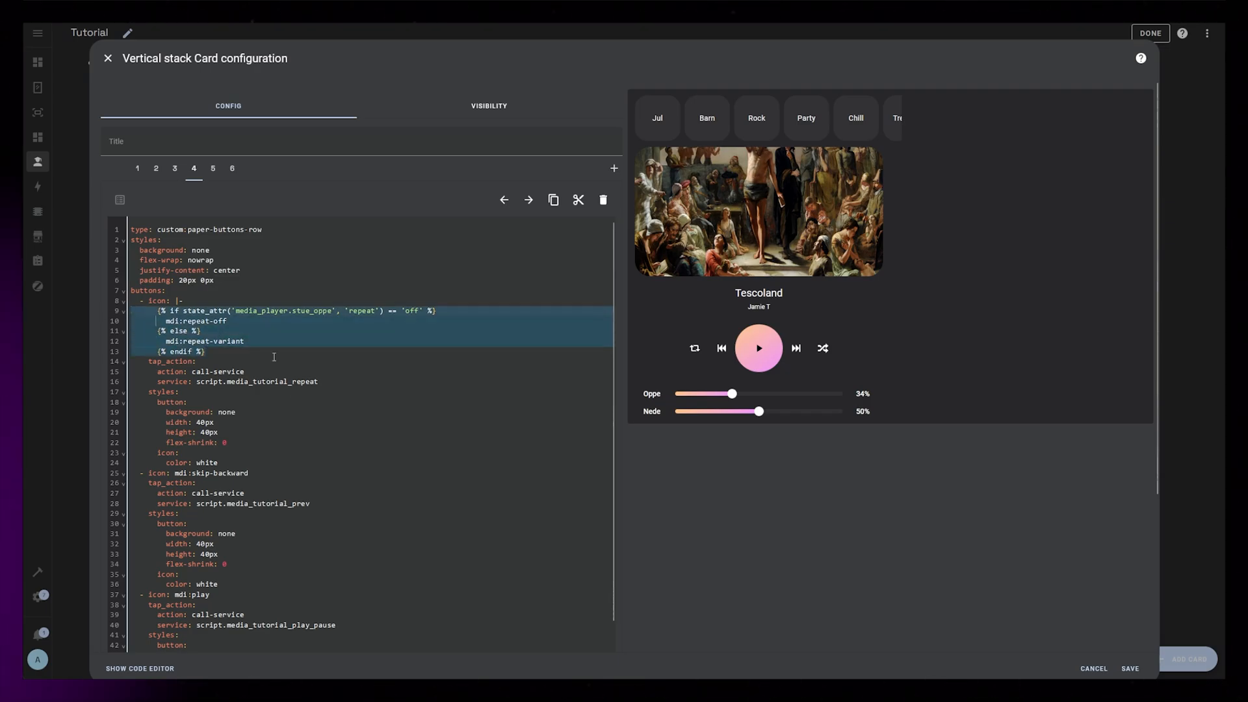
Replace mdi:play with an if-playing template on Stue oppe, then test pause and resume.
scroll(down, 3)
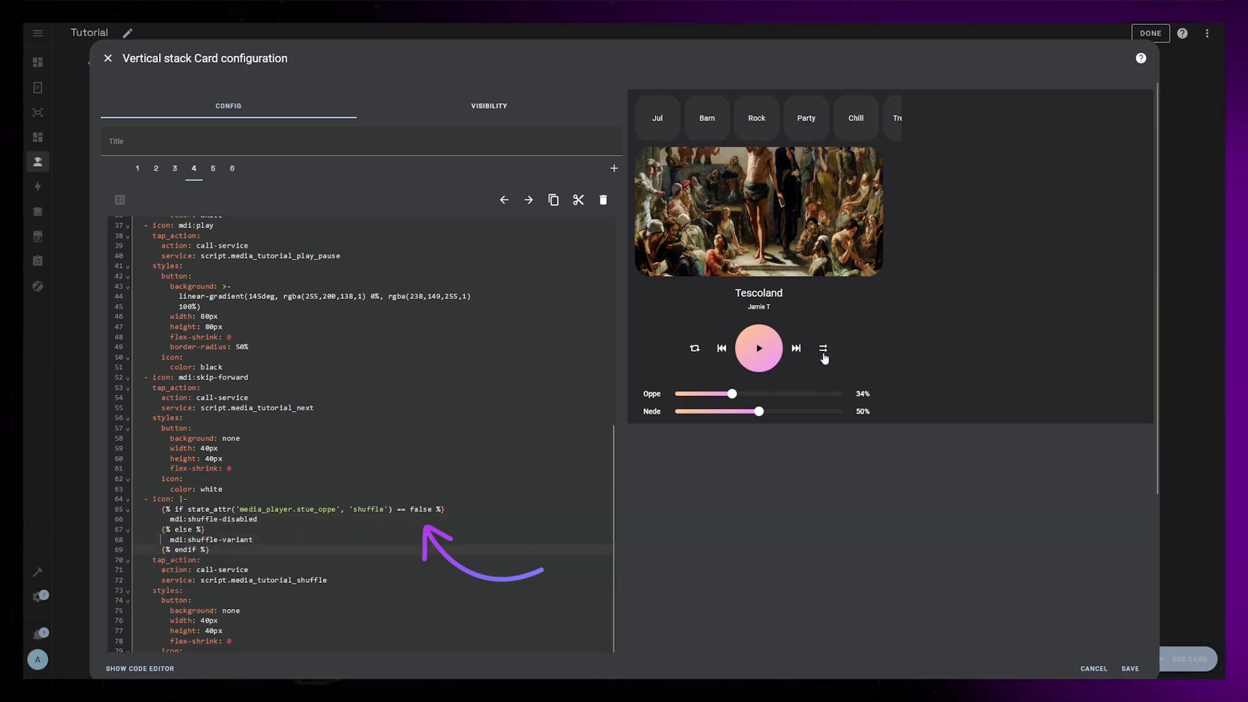
scroll(up, 3)
text(|-)
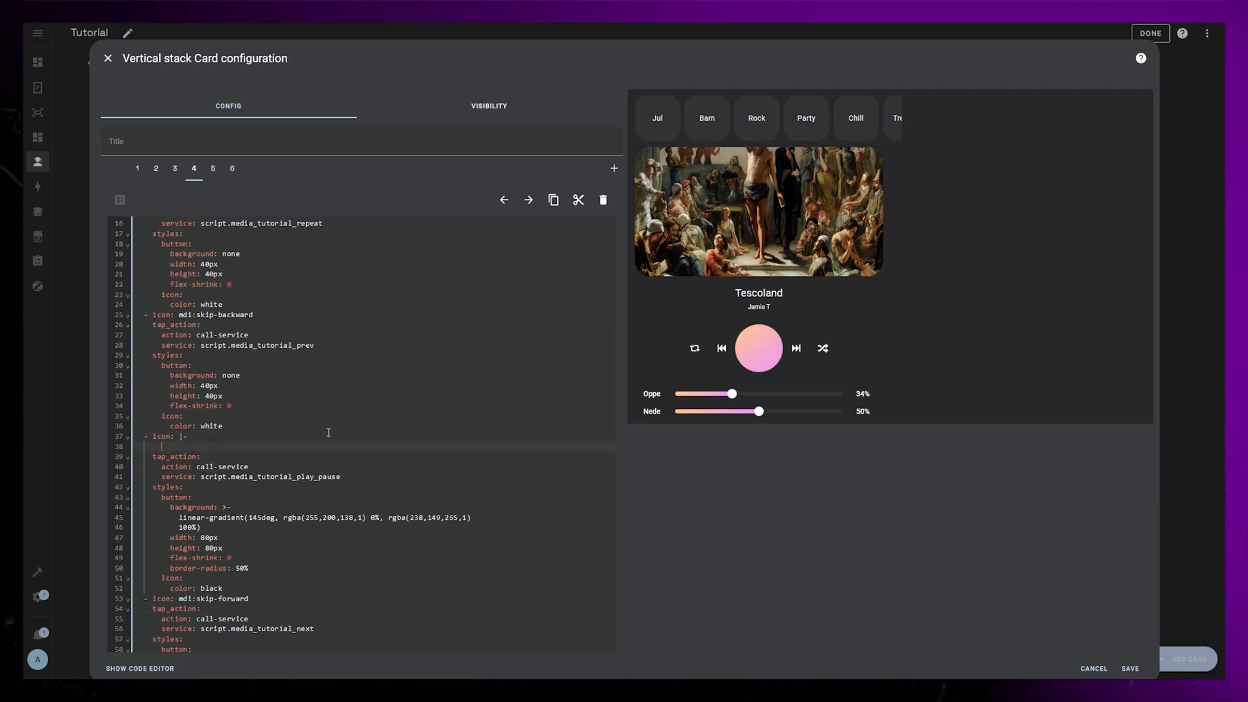
text({% if states %})
text(mdi:play)
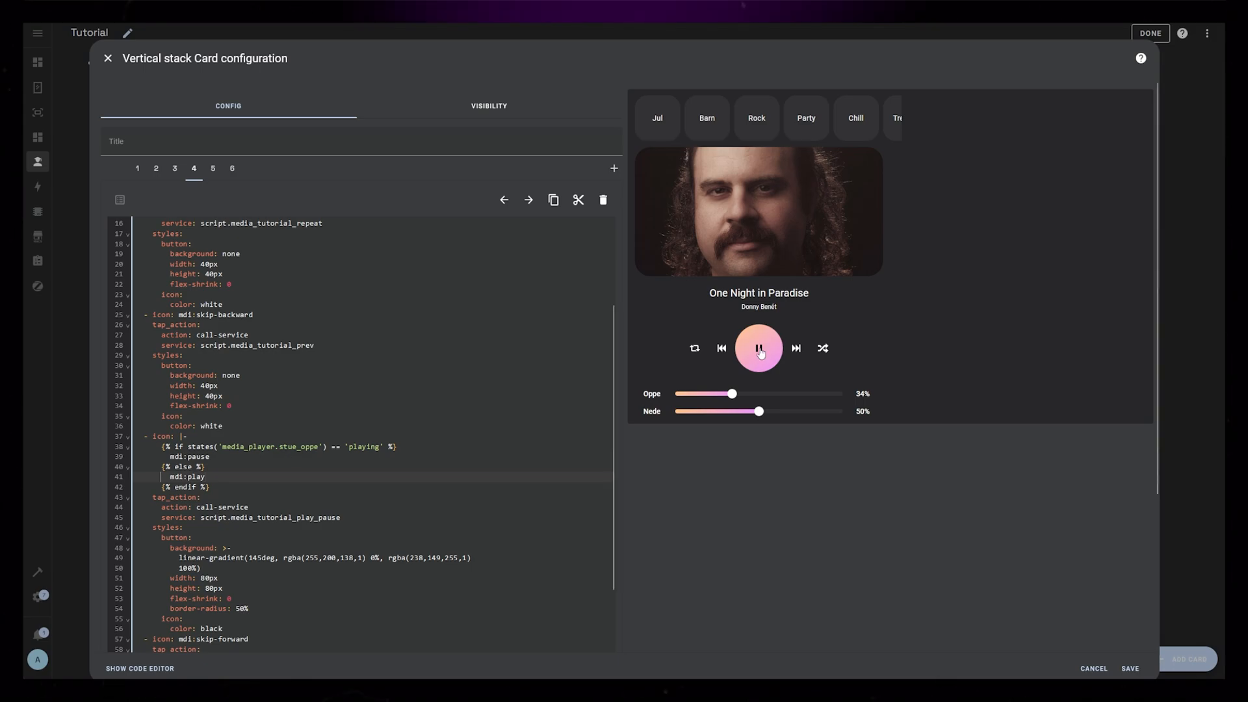
click(758, 348)
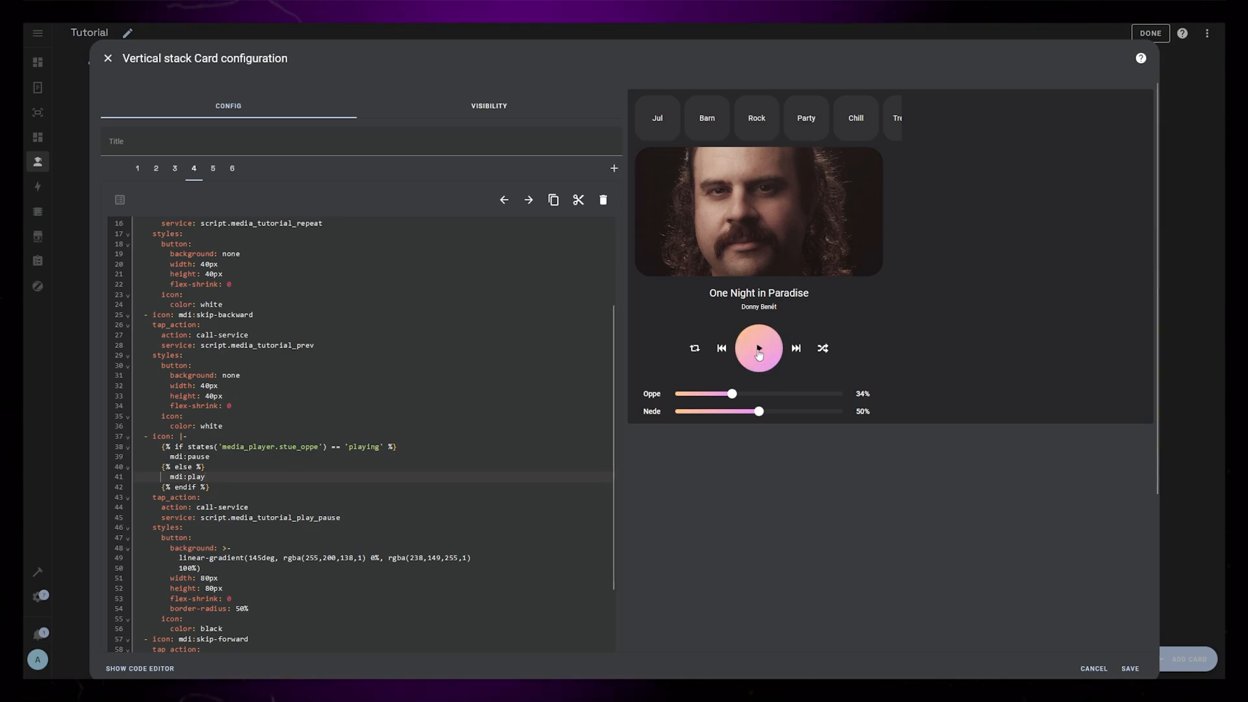
click(756, 348)
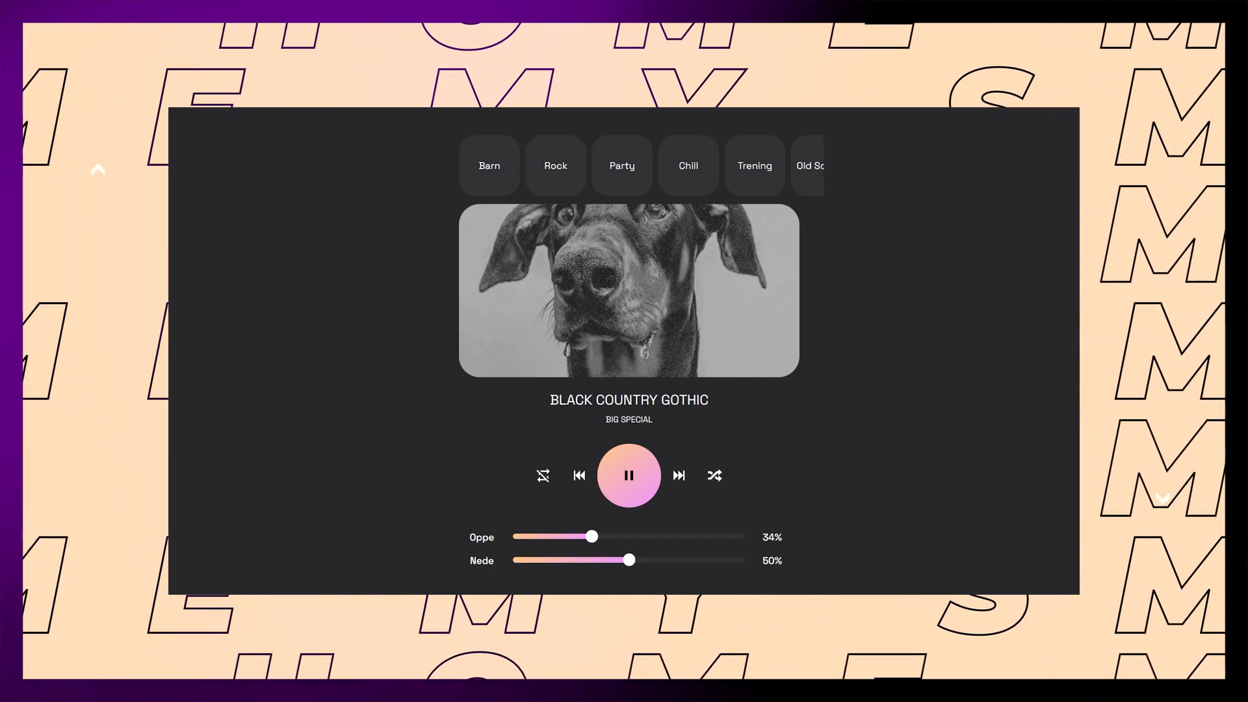
Start adding a new card to the vertical stack.
click(677, 475)
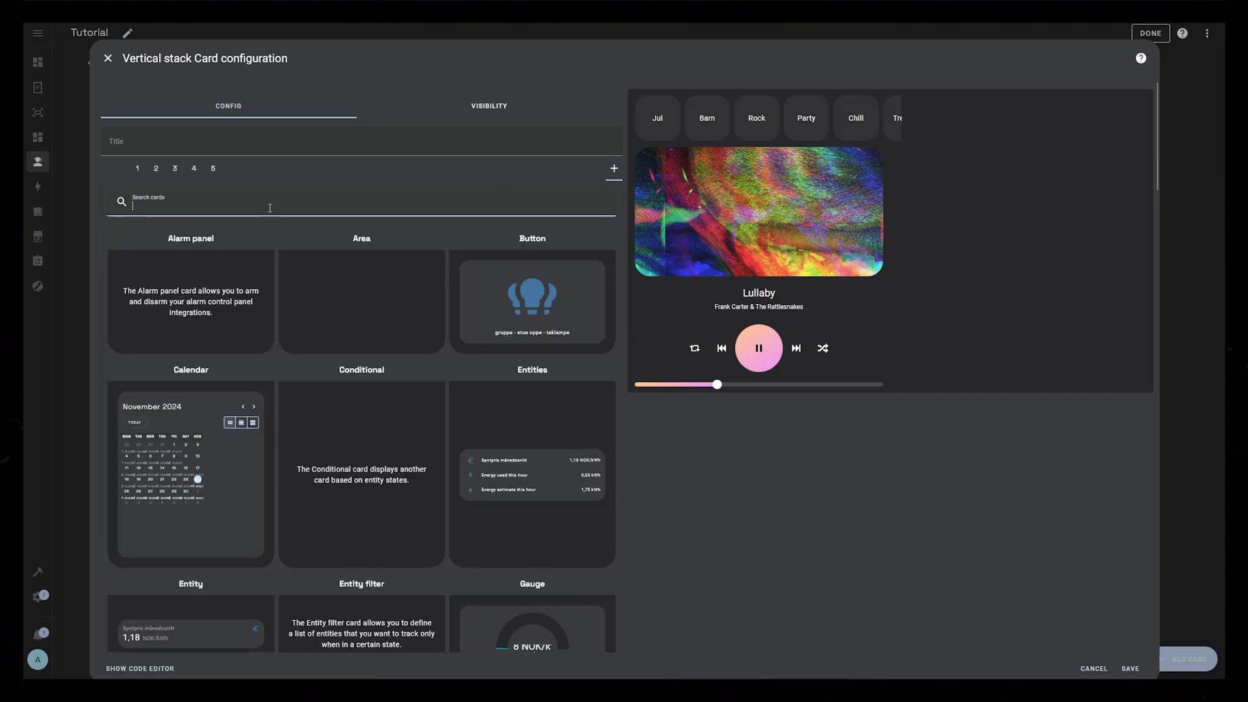
Add a grid layout-card with columns 70px 1fr 70px, a 30px row, and areas one, two, three.
text(layout:)
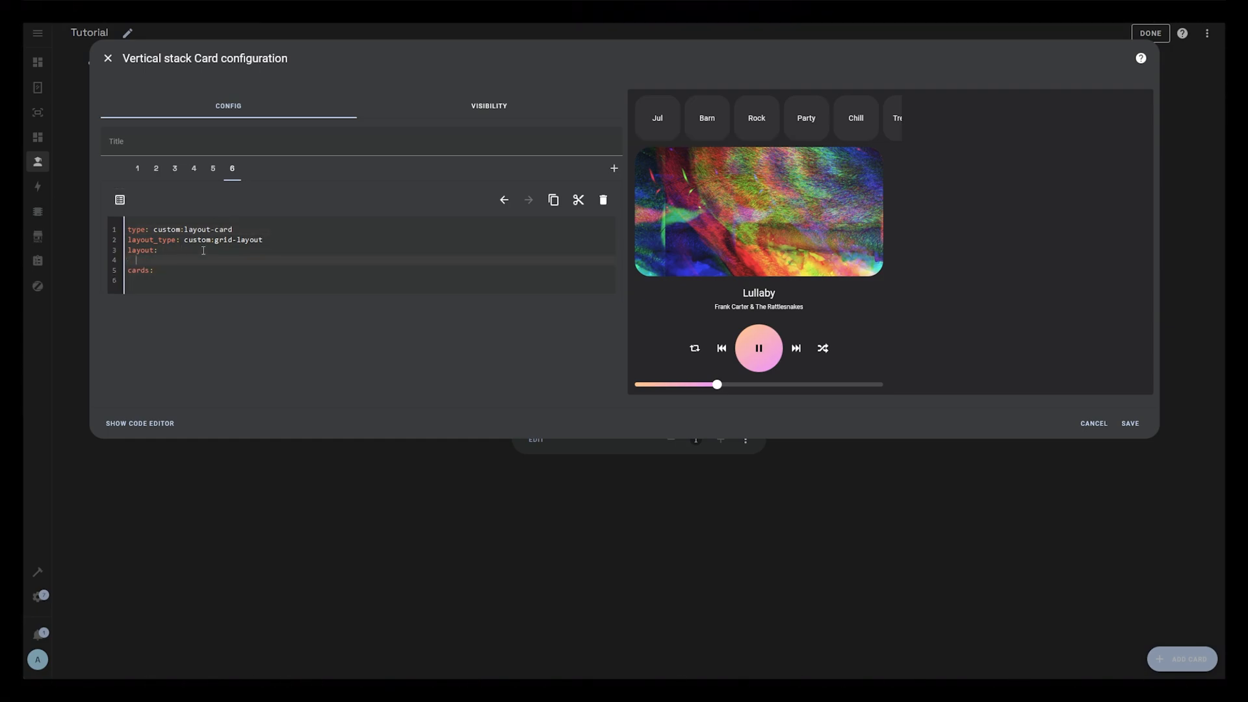
text(grid-template-columns: 70px 1fr 70px)
text(grid-template-rows: 30px)
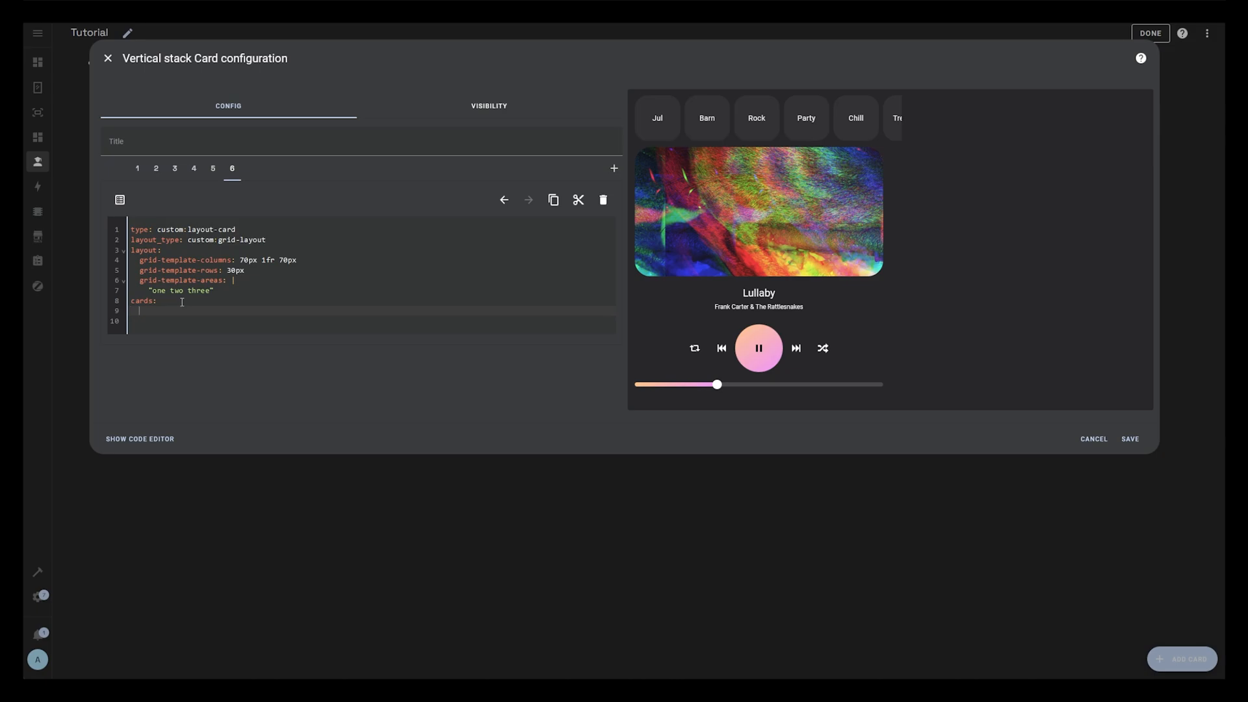
text(- type: custom:button-car)
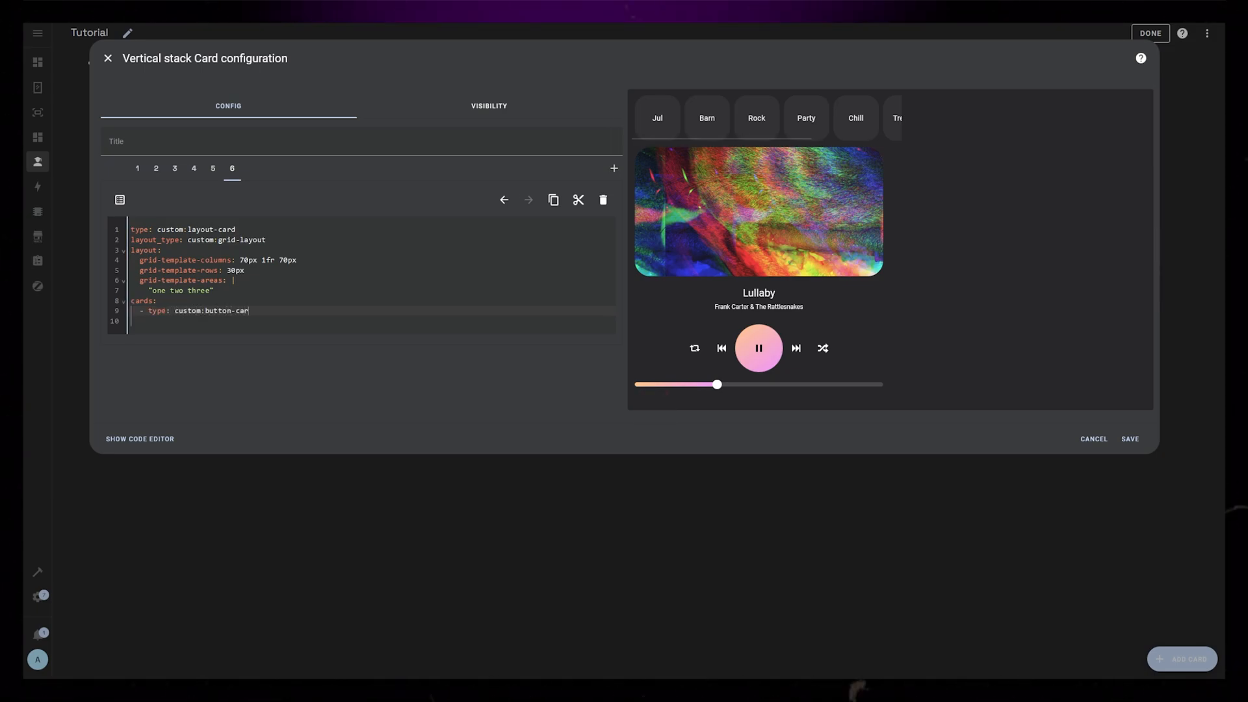
click(119, 200)
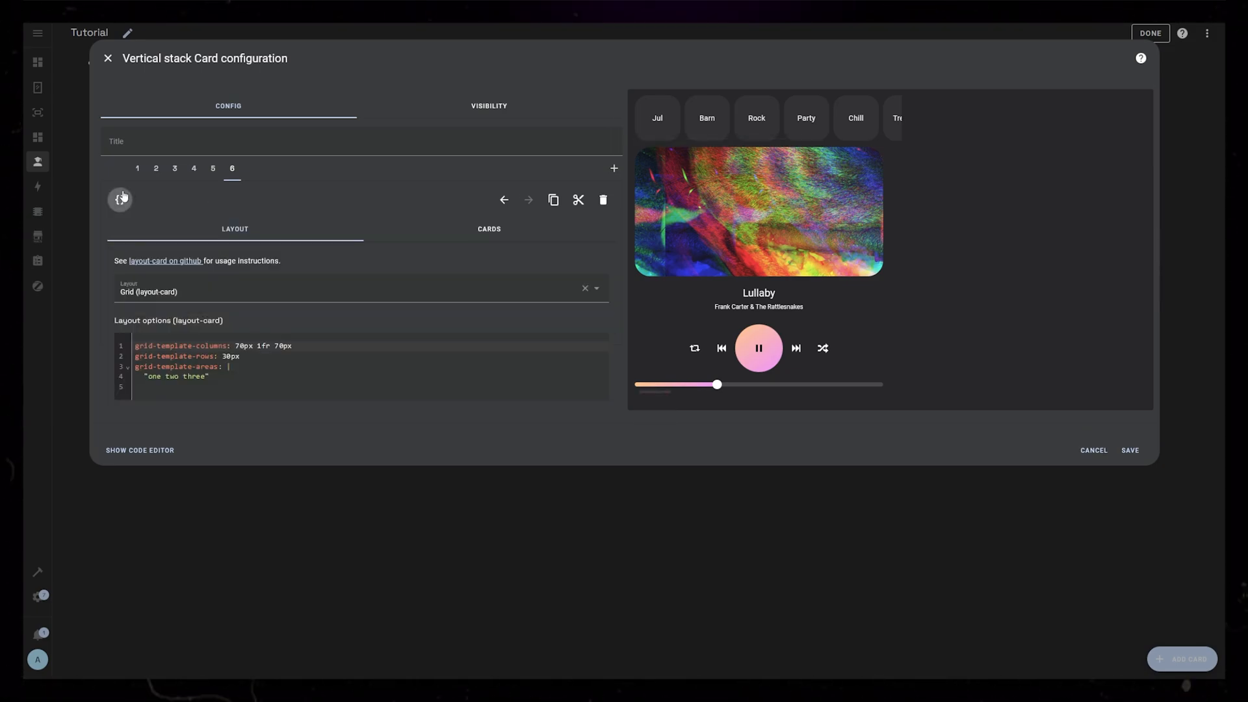
Add a button-card named Oppe in grid area one, icon hidden, with card and name styles.
click(488, 230)
text(grid-area: on)
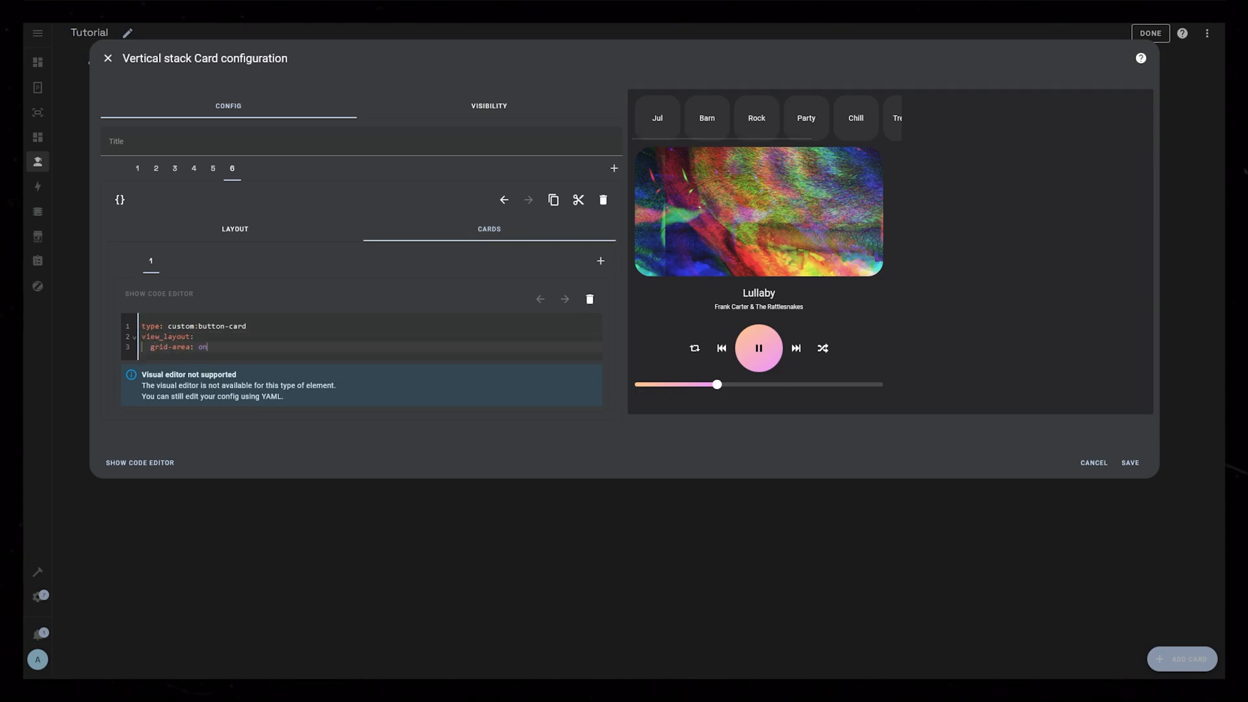
text(e)
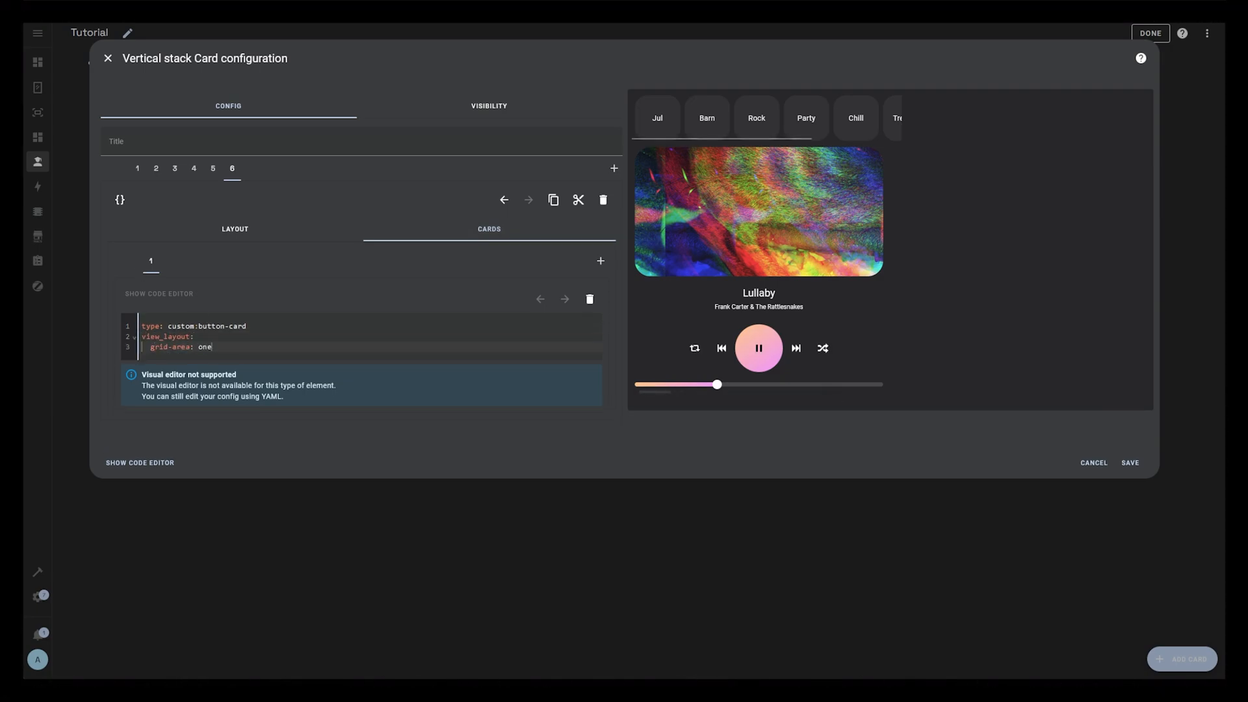
text(name: Oppe)
text(show_icon: false)
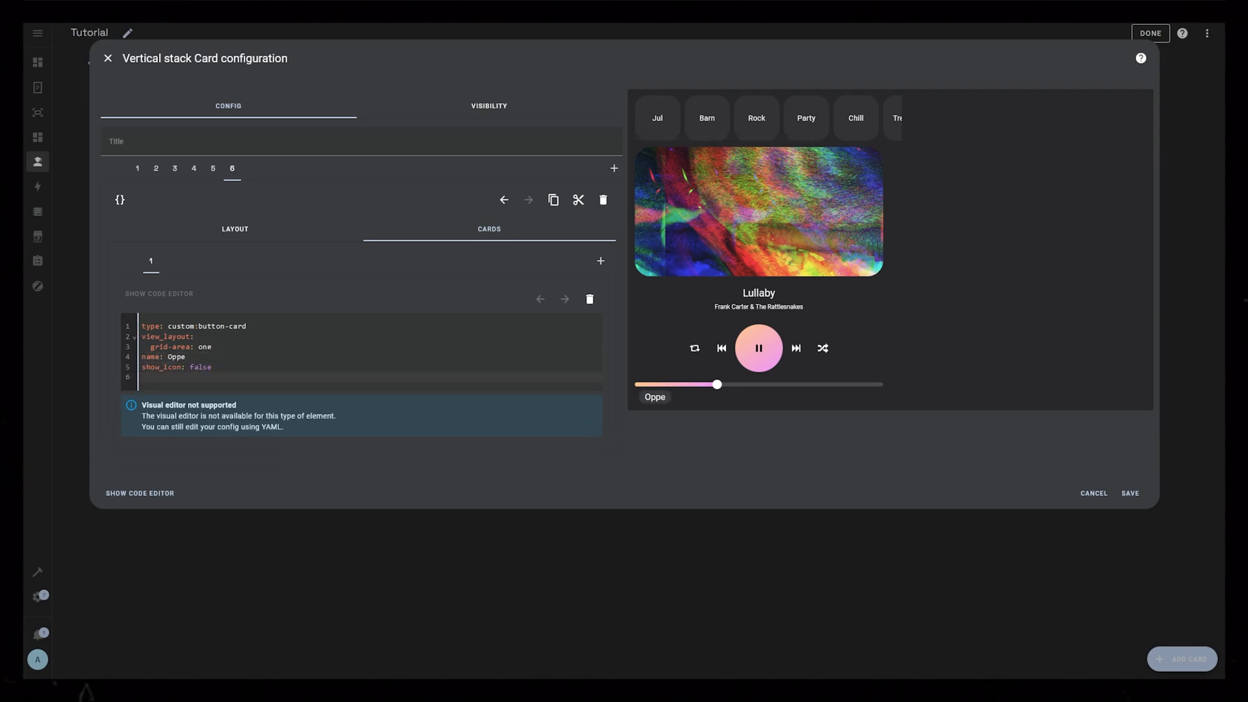
text(styles:)
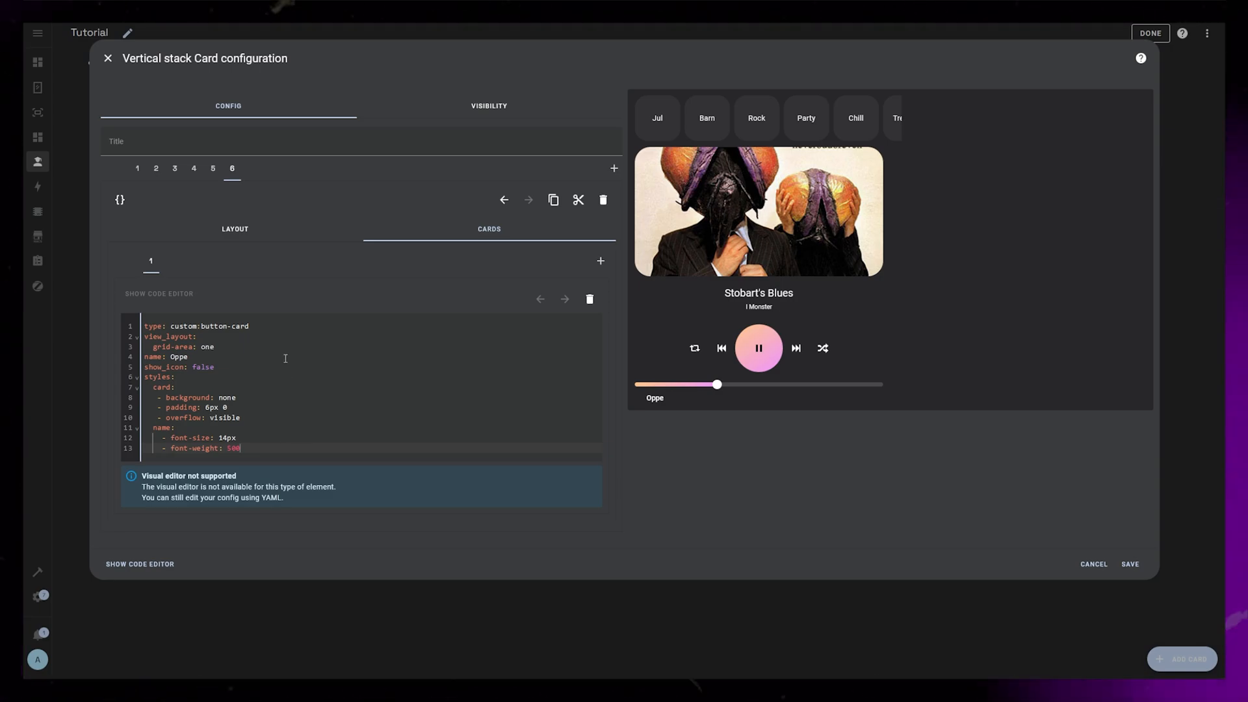
Give the Oppe volume slider a 10px top margin and start a button-card in grid area three.
click(212, 167)
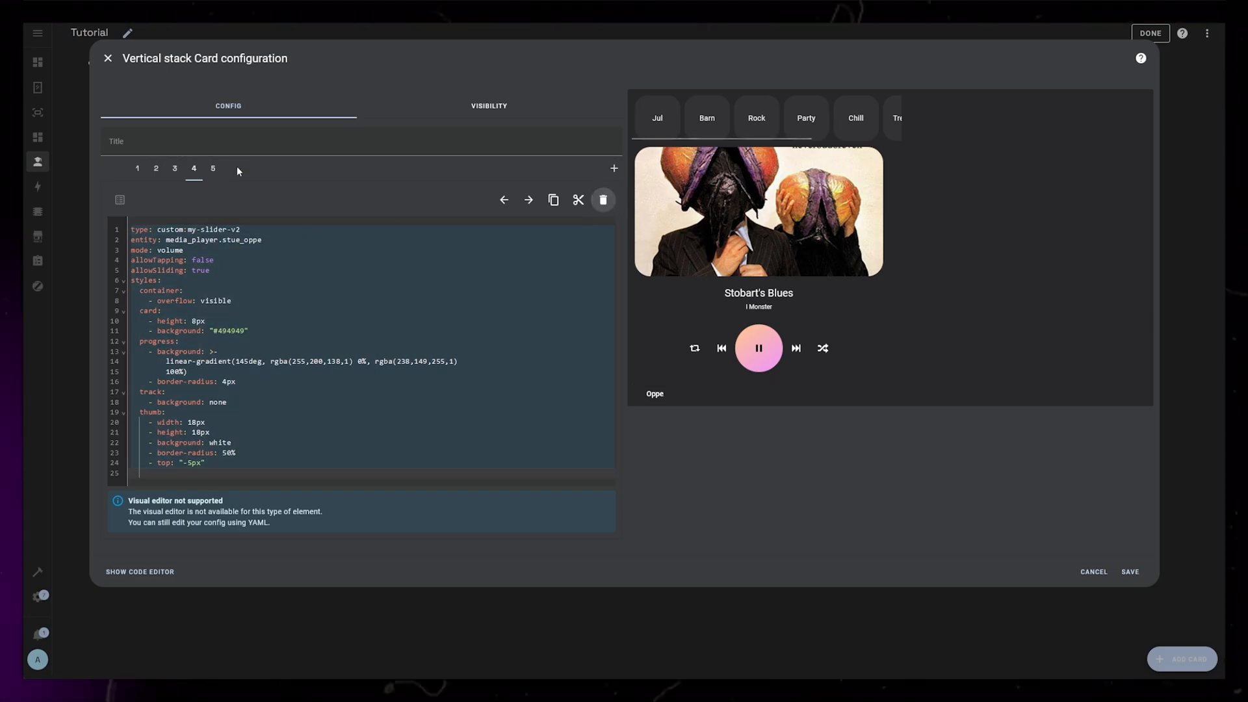
click(213, 168)
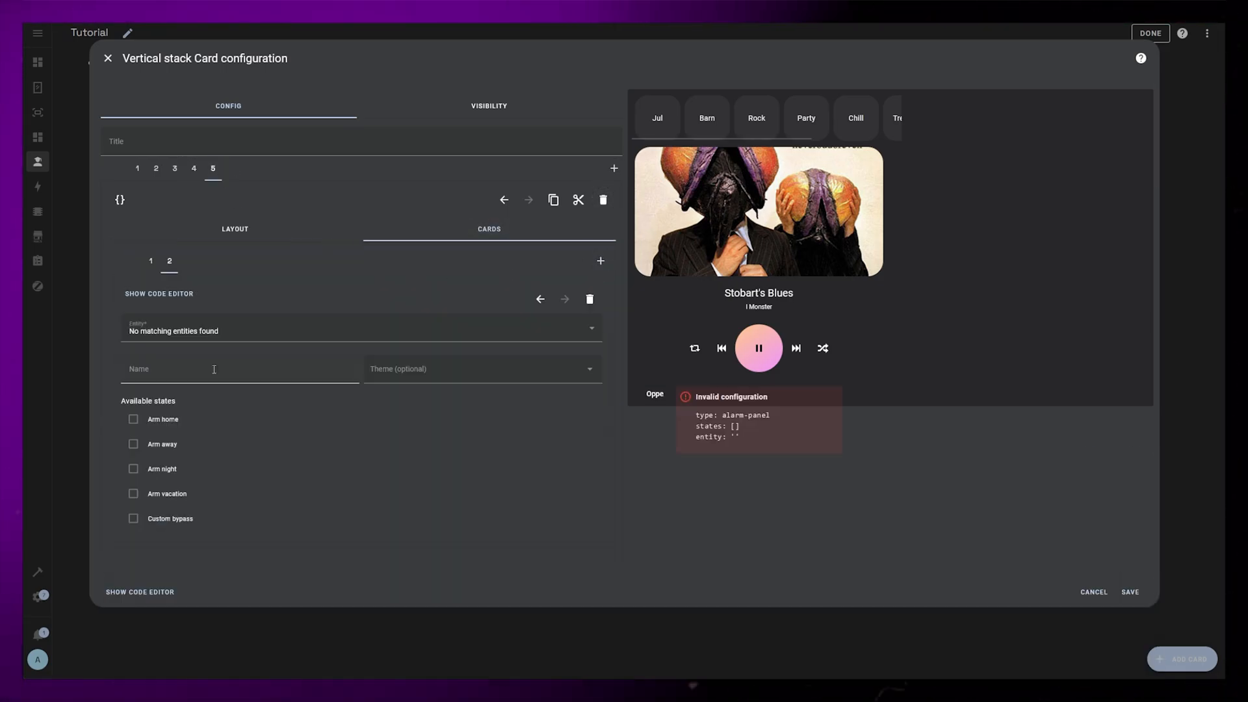
click(158, 293)
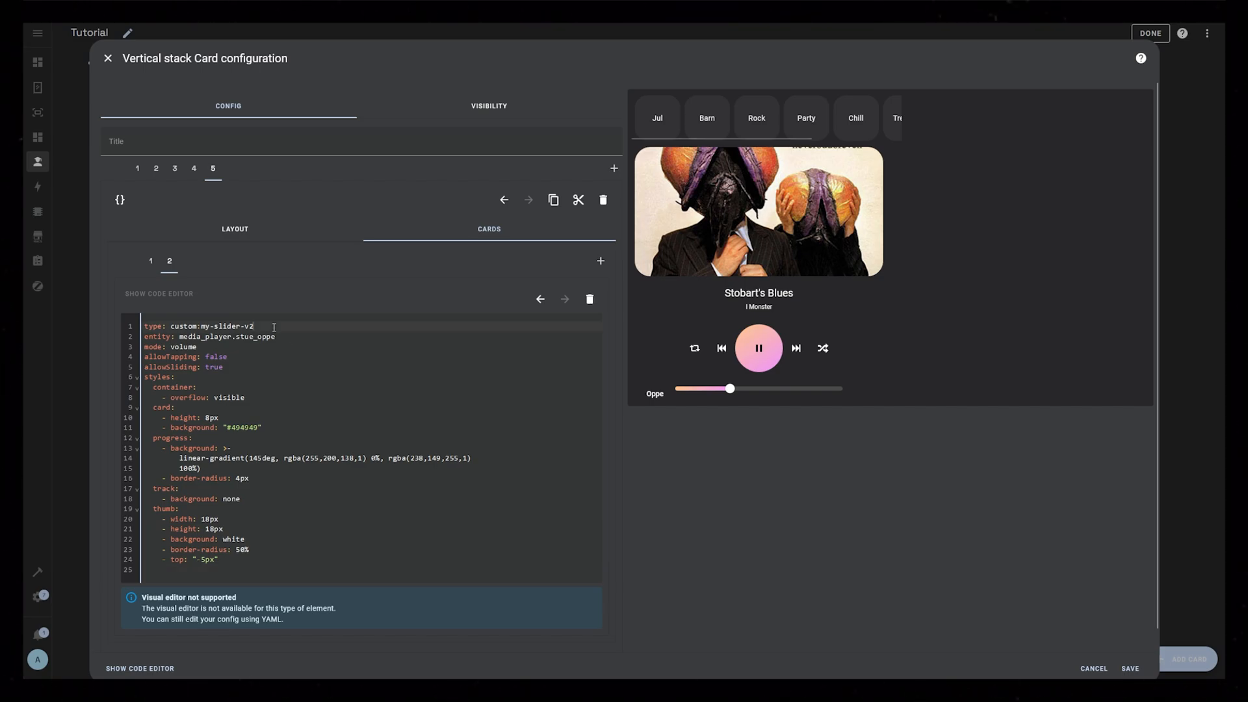
text(view_layout:)
text(- margin-top:)
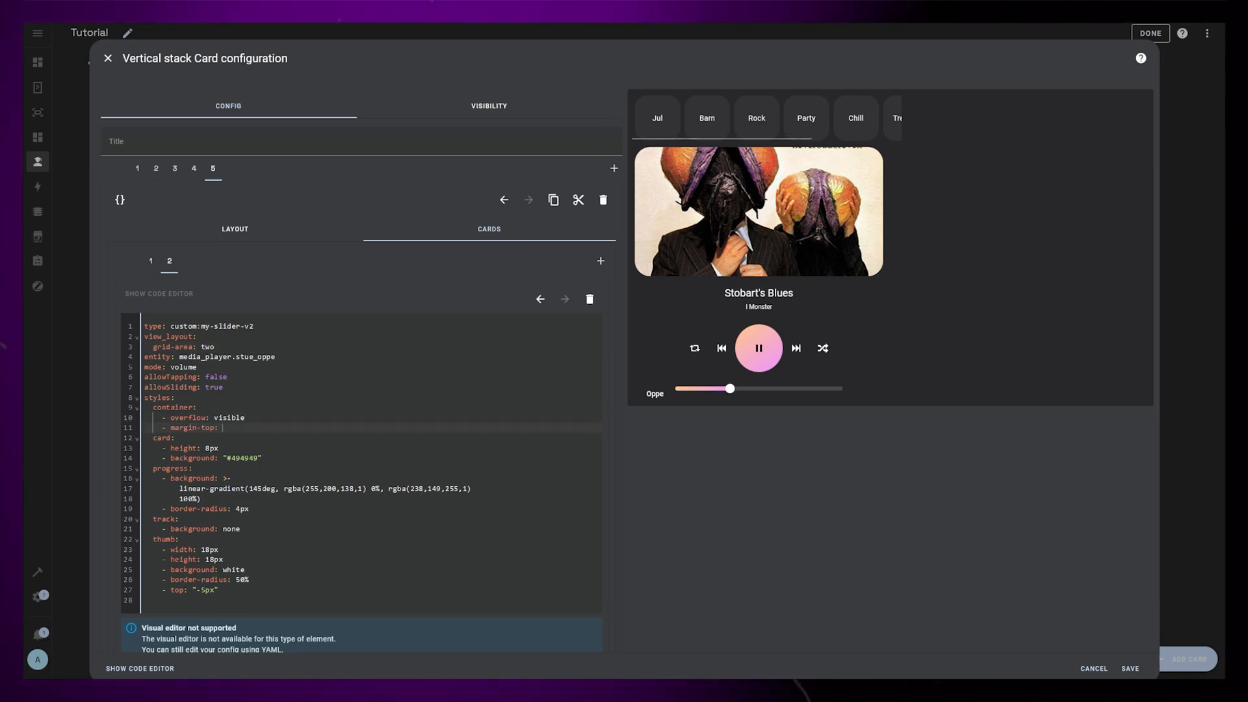
text(10px)
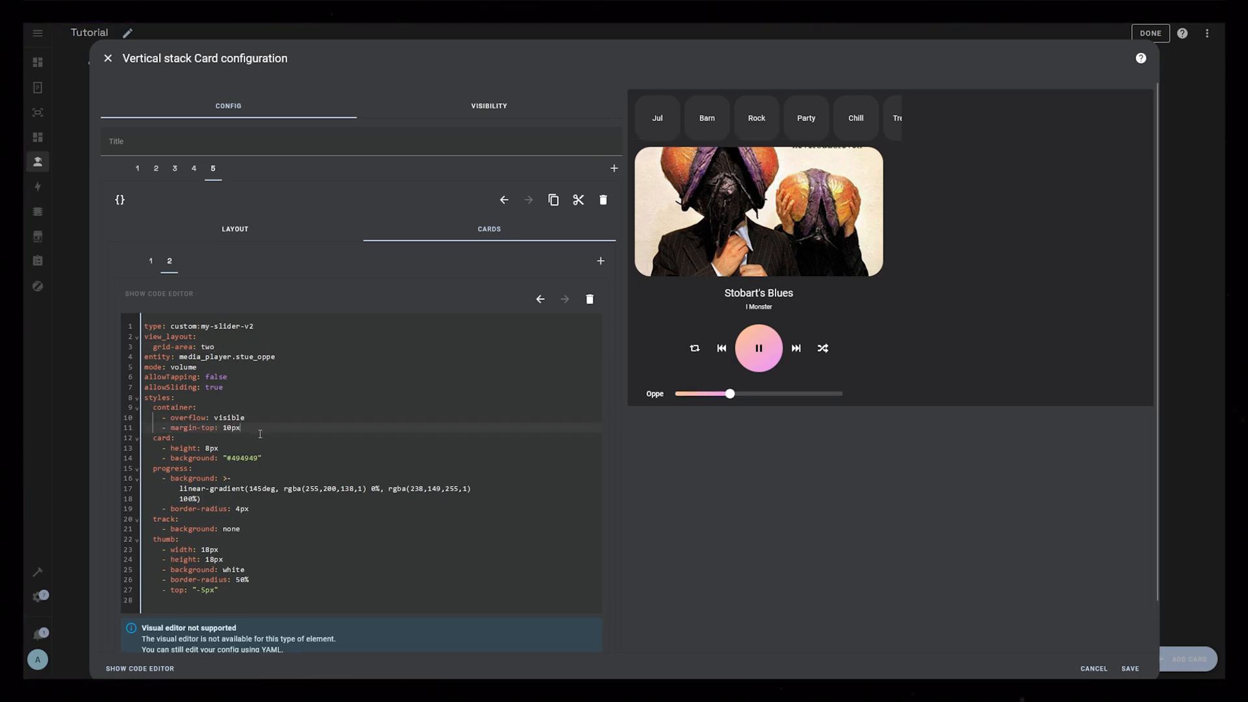
click(599, 260)
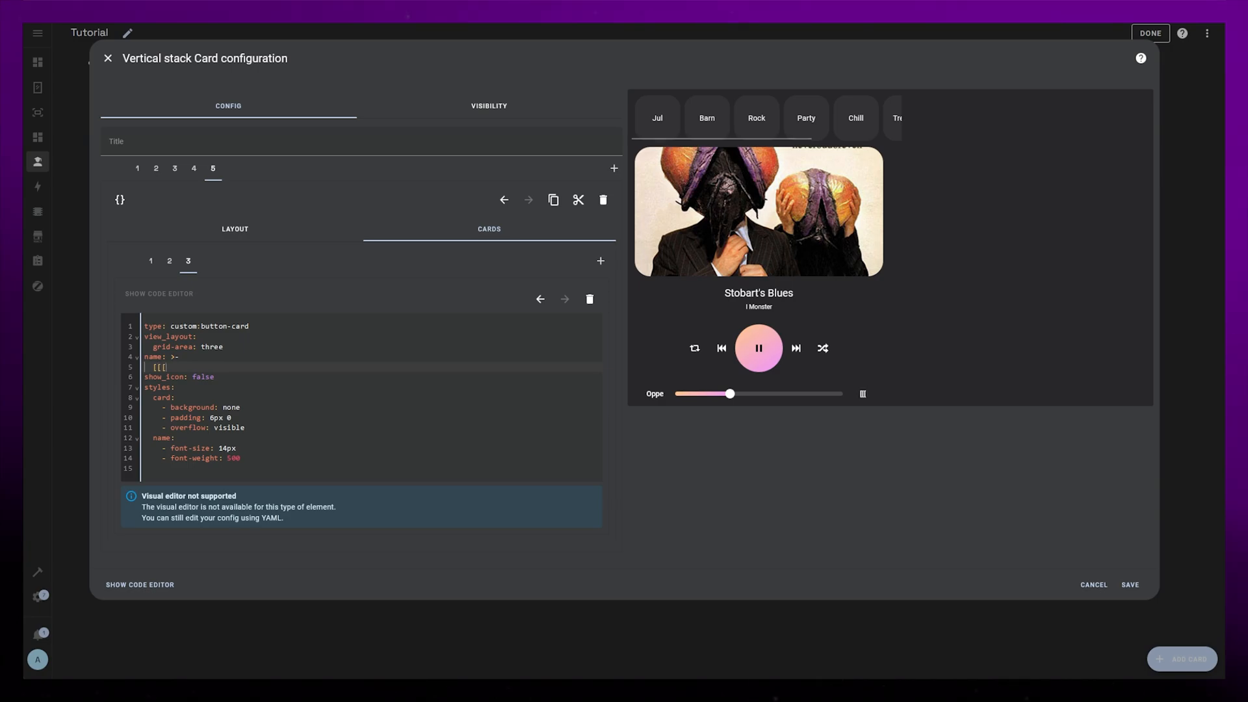
Tie the button-card to media_player.stue_oppe with a Math.floor volume-percentage name template.
text(return ''te)
text(entit)
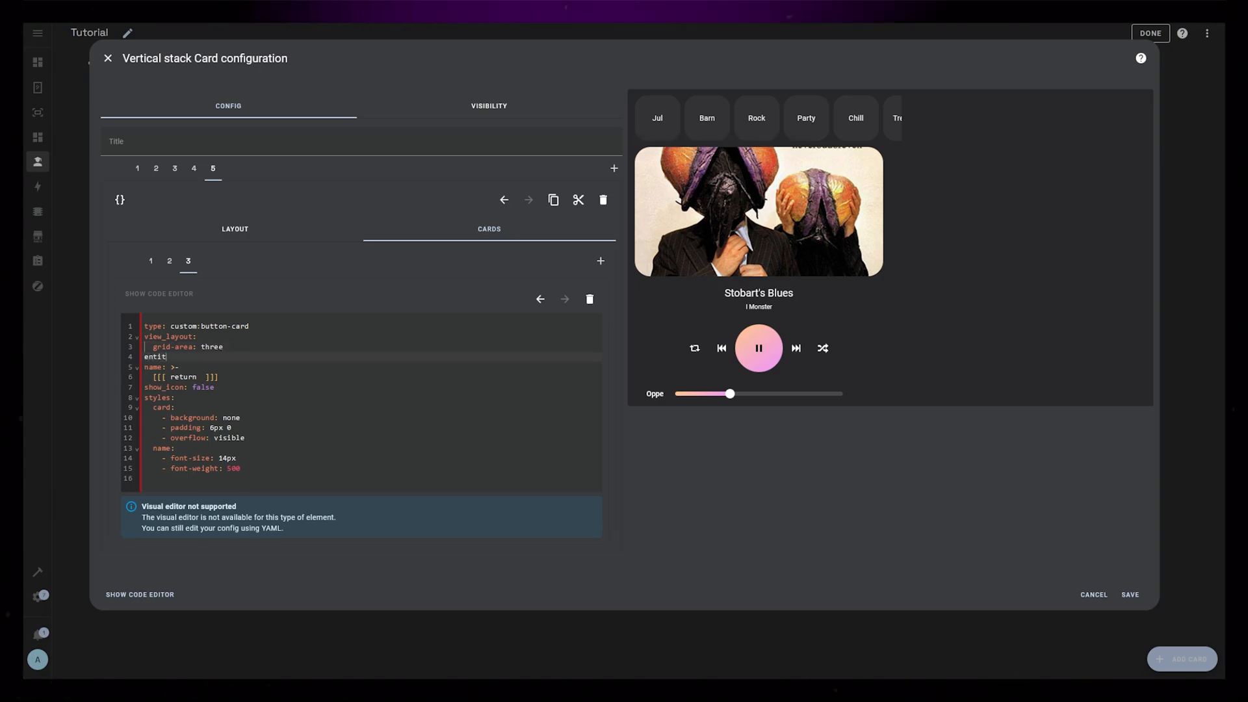
text(media_player.stue_oppe)
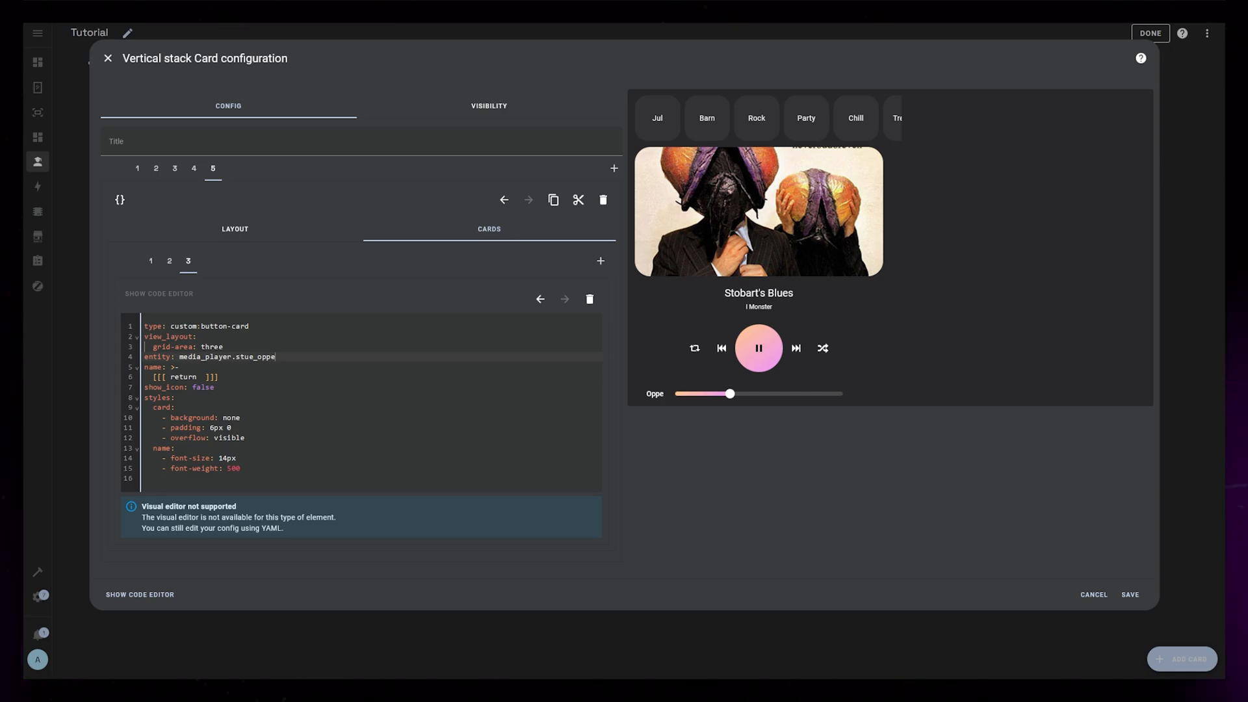
text(entity.attributes.volume_level*100) + '%)
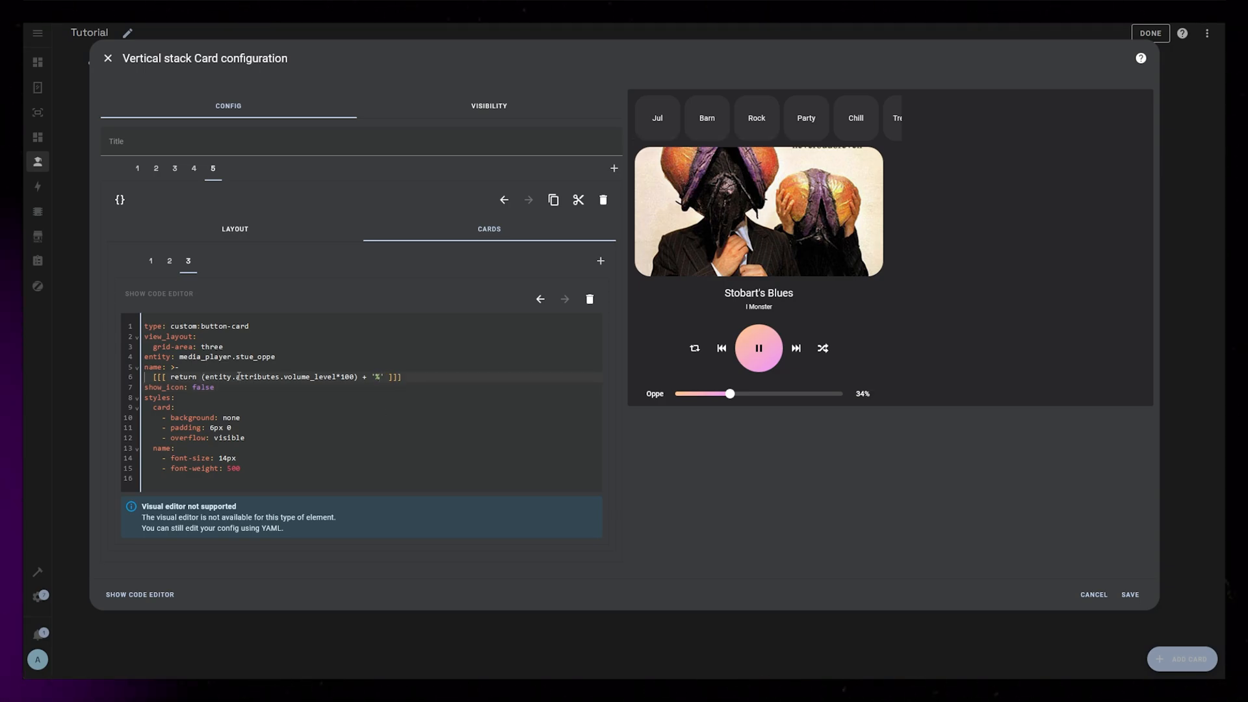
text(Math.floor()
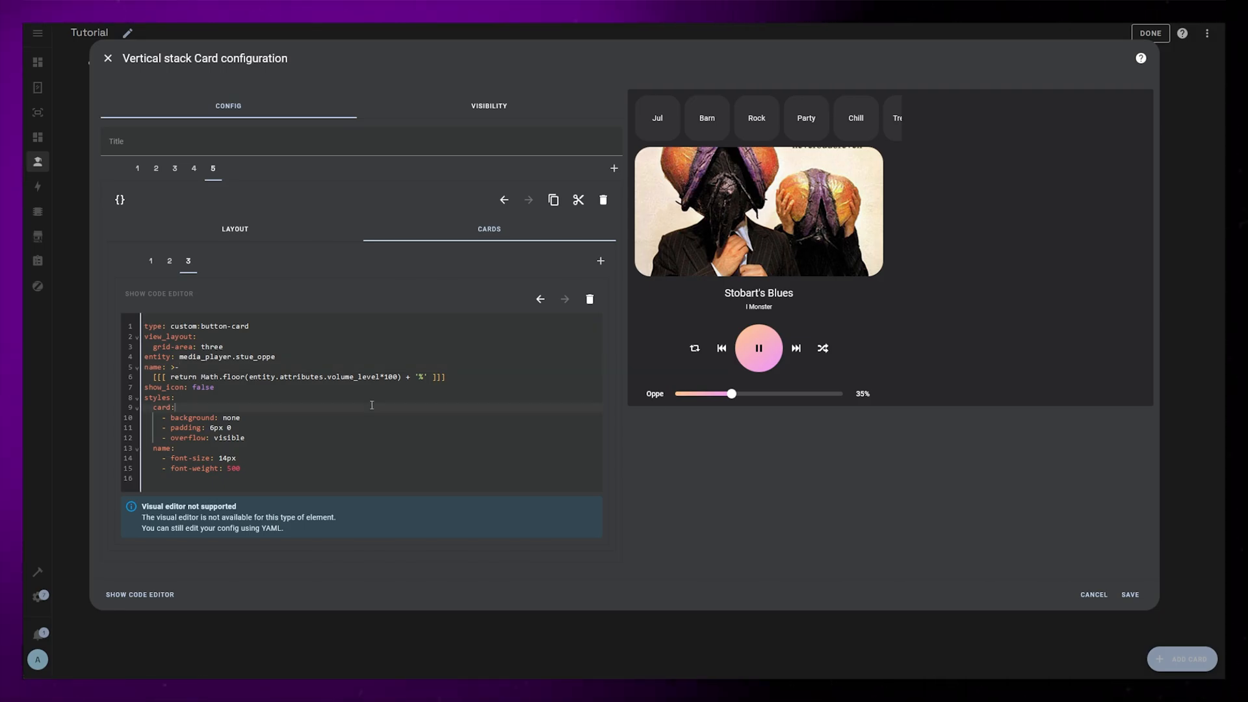
Add a new card to the vertical stack for the Nede speaker row.
click(614, 167)
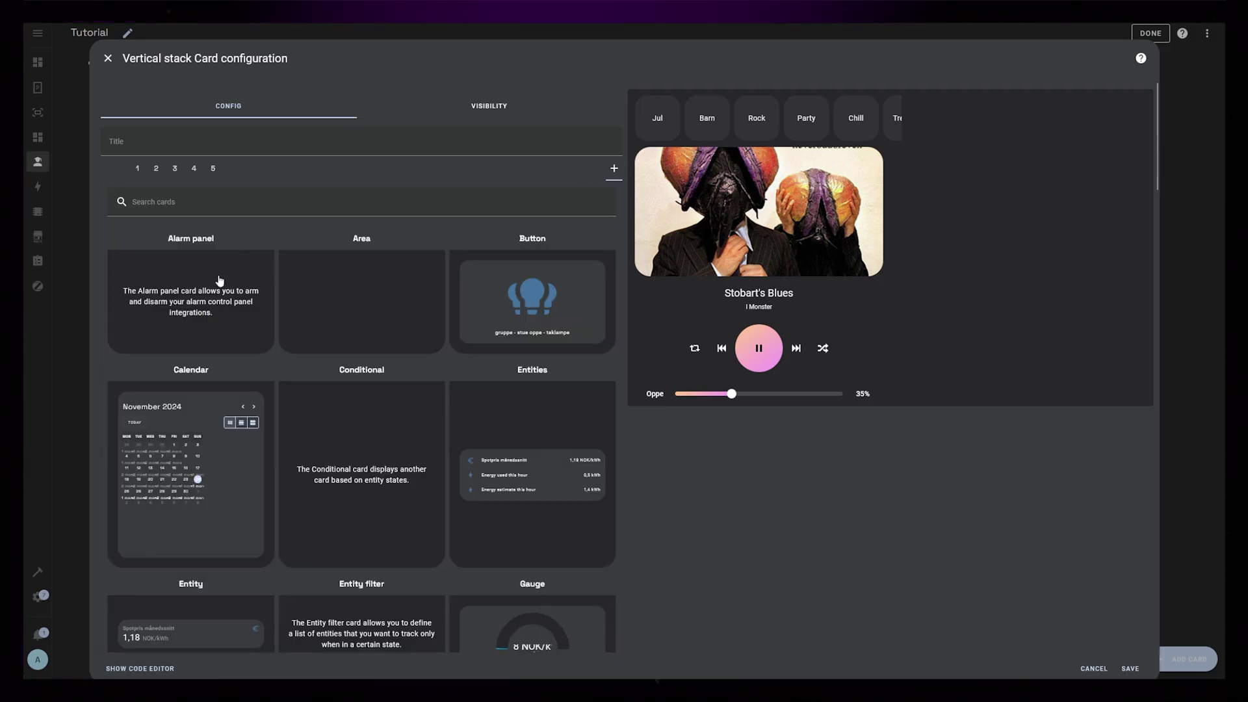
click(139, 667)
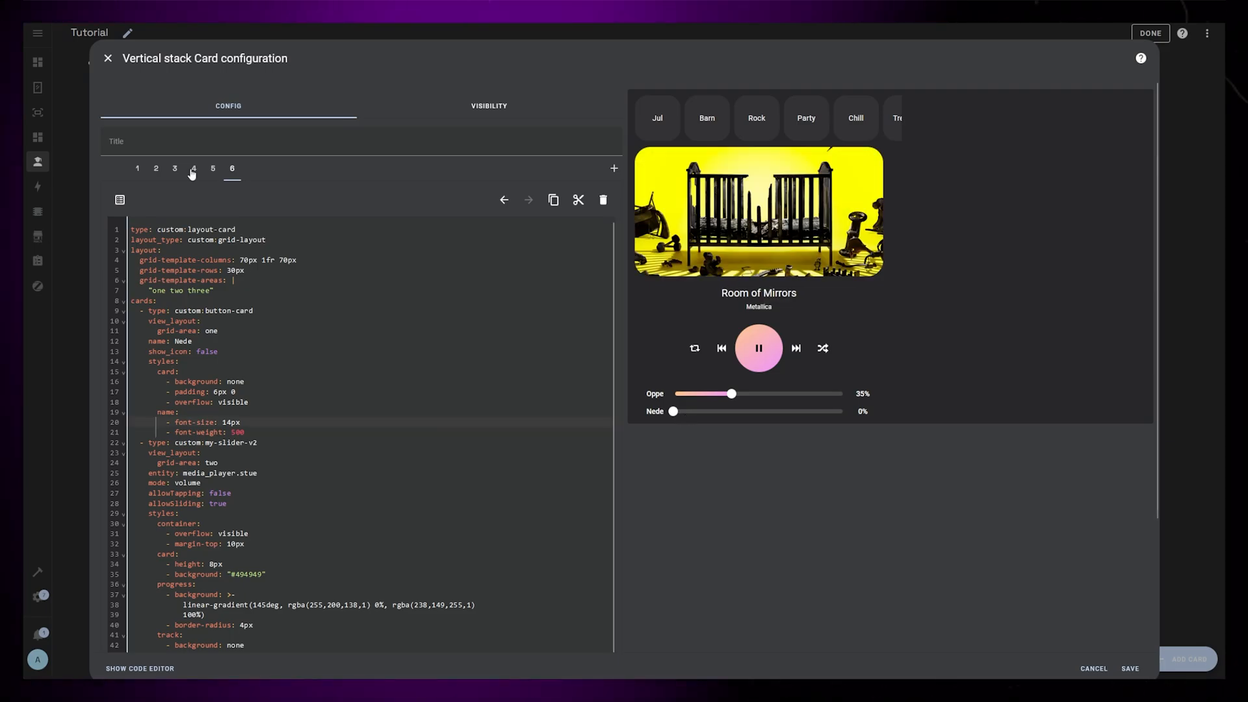
Review the playback buttons card's paper-buttons-row repeat template.
click(194, 168)
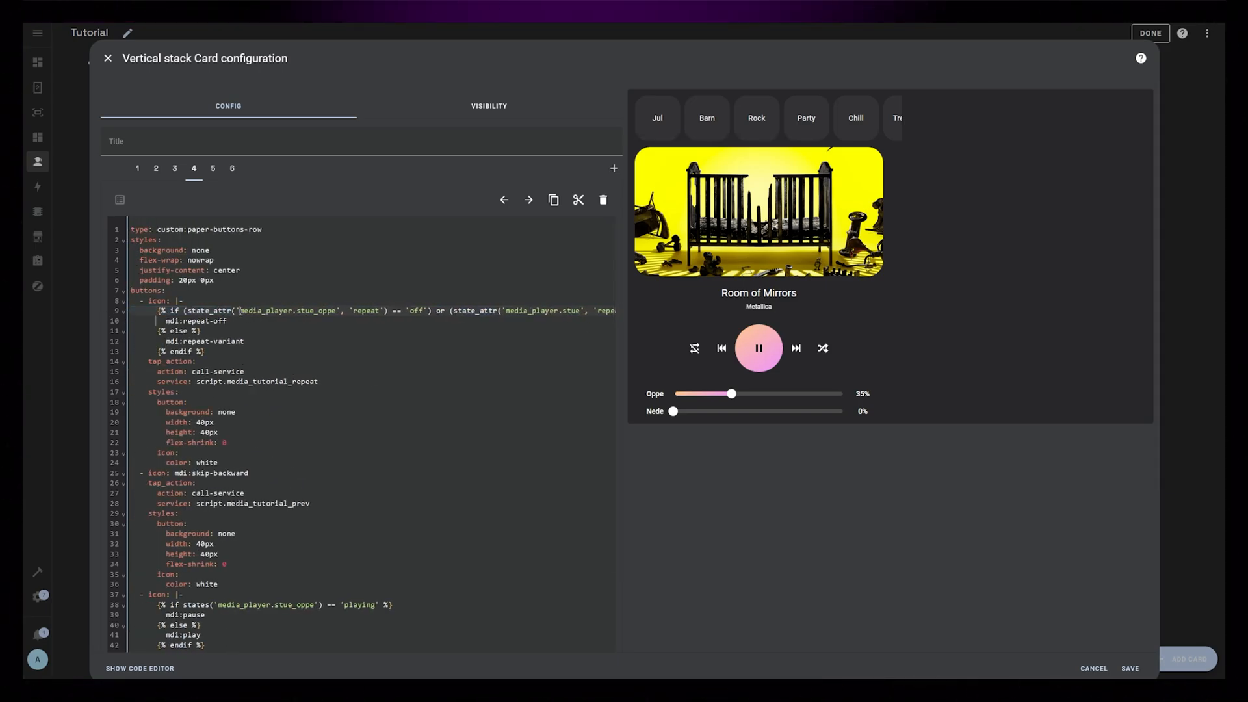
scroll(down, 3)
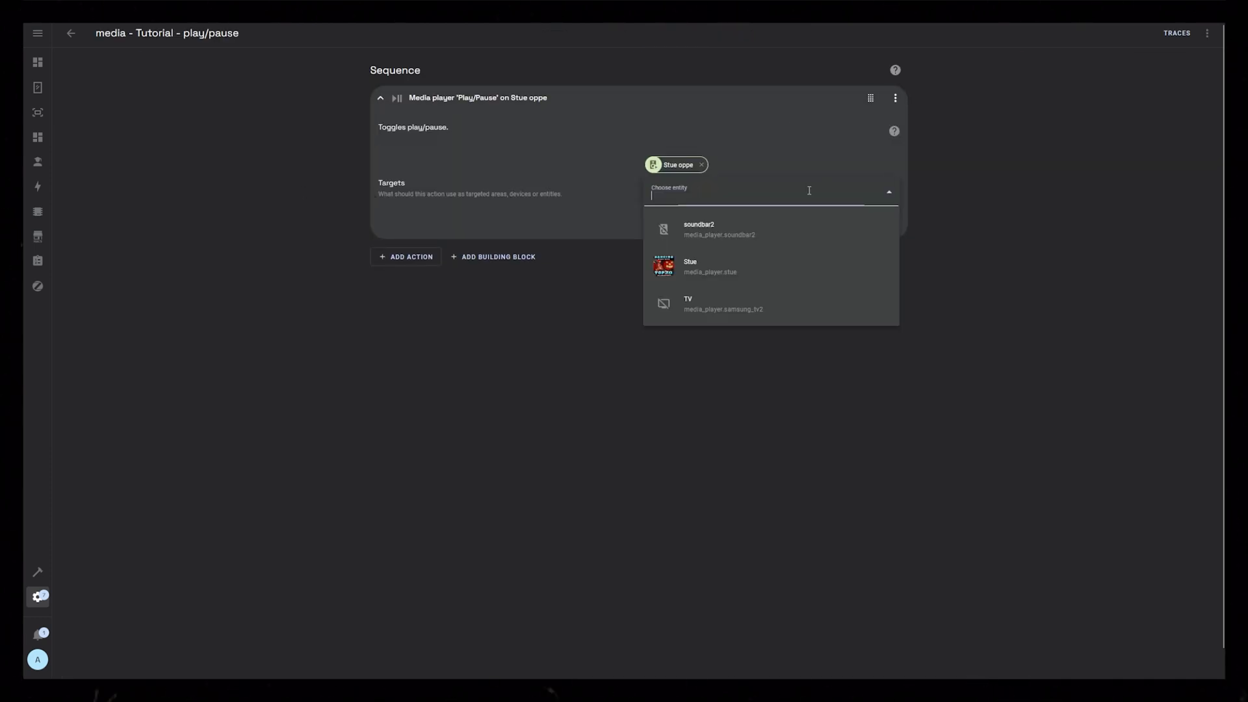
Open the repeat script and expand its conditional if/then/else action.
click(71, 33)
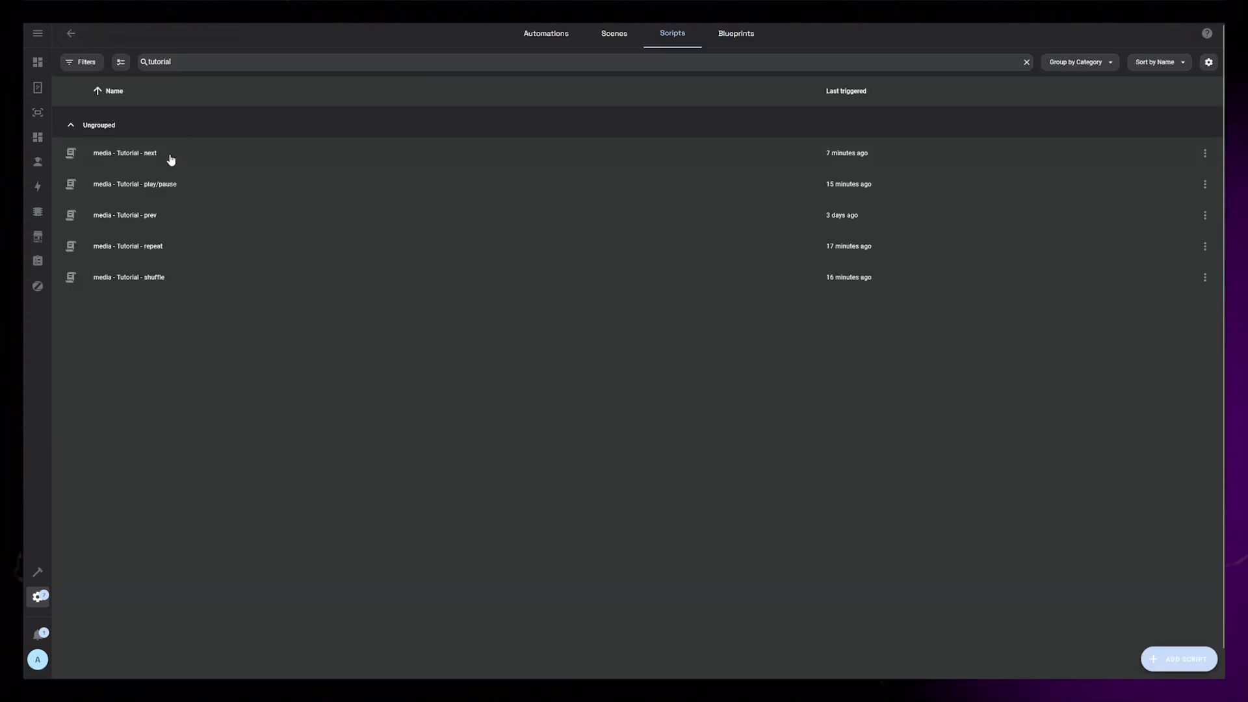
click(125, 153)
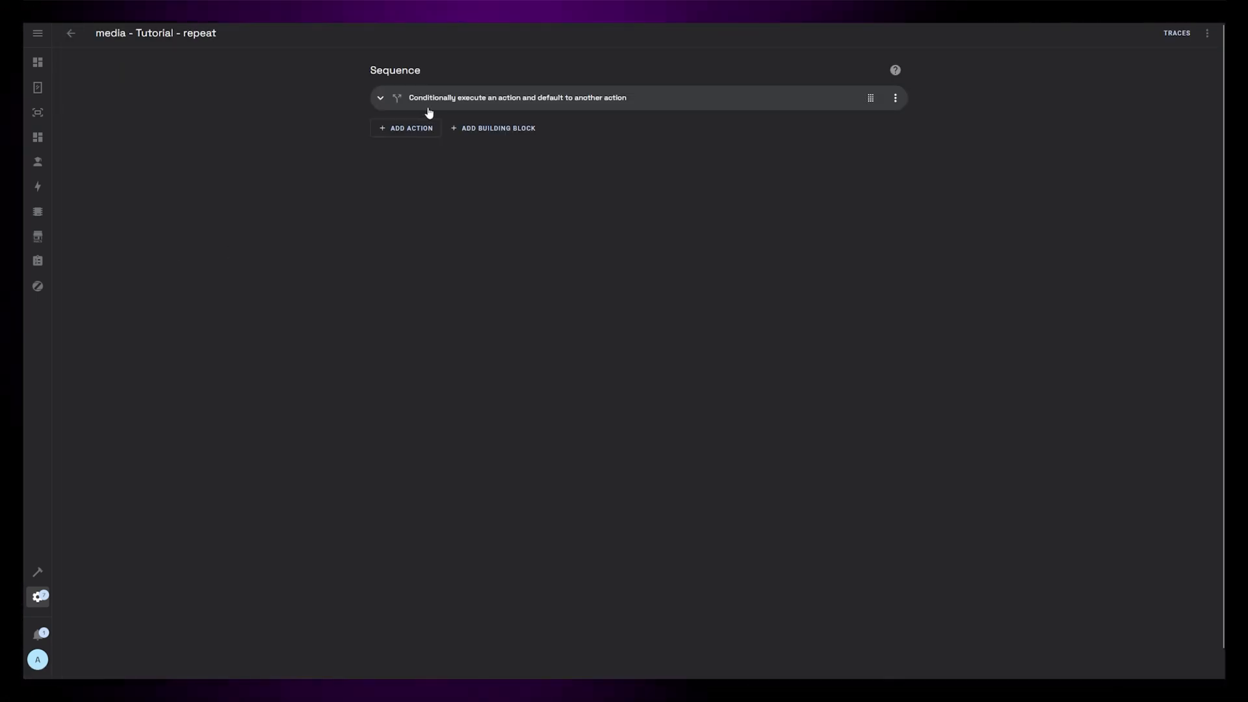
click(380, 97)
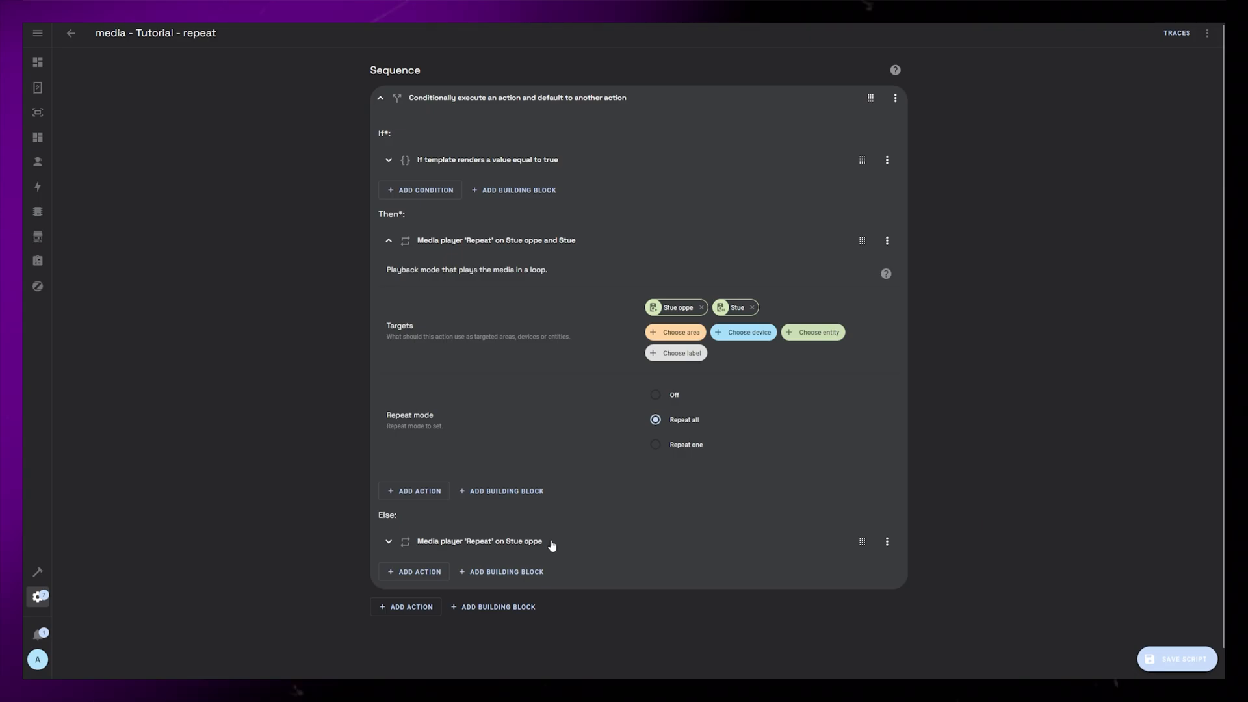
Open the shuffle script and expand its else shuffle action targeting Stue.
click(71, 32)
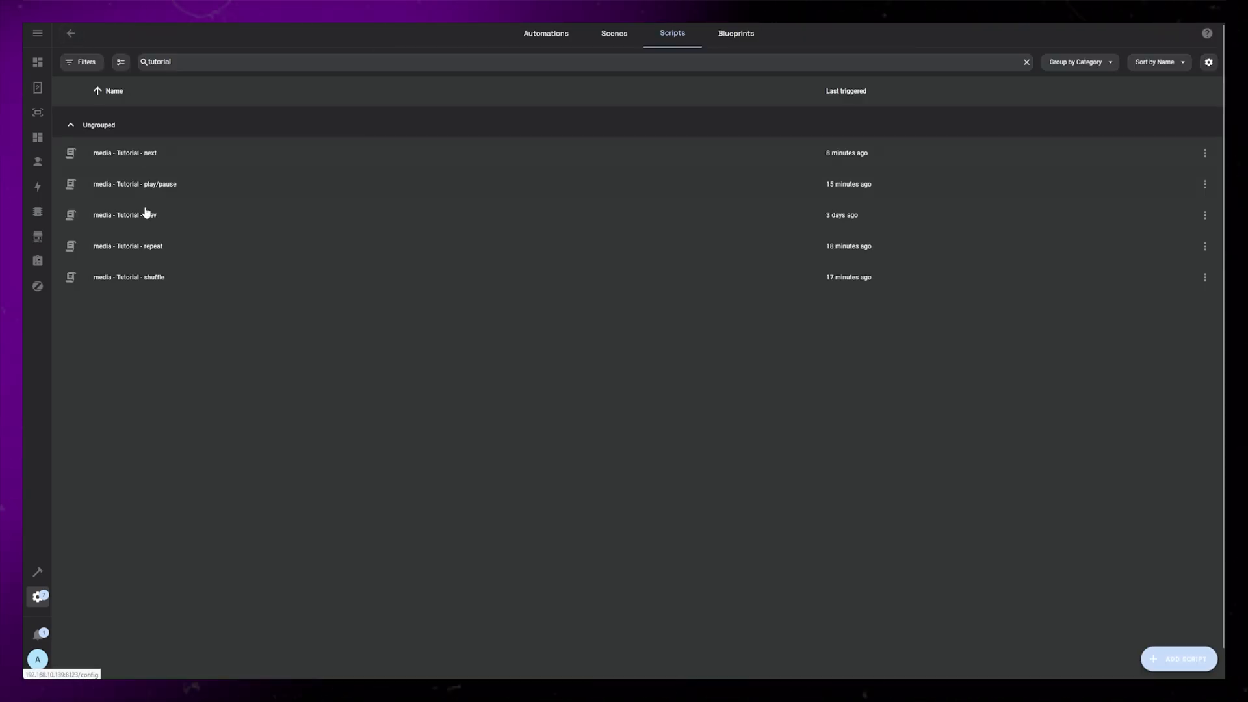
click(128, 276)
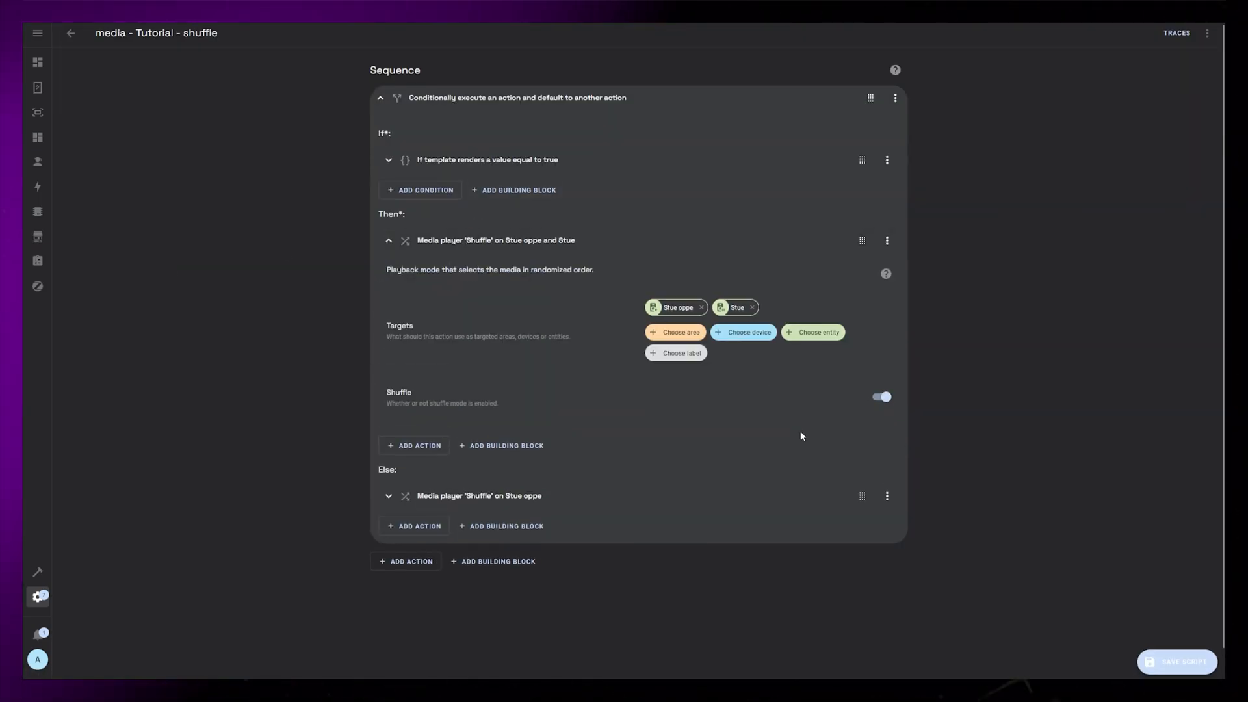
click(389, 495)
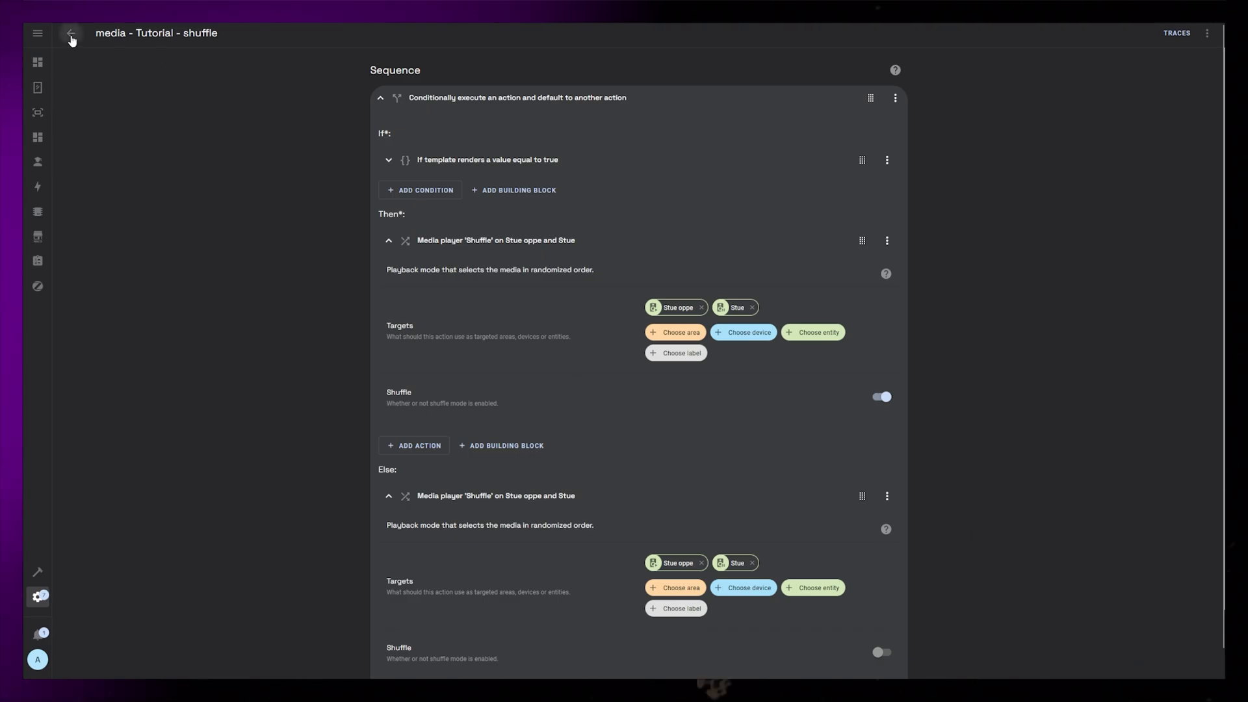
click(71, 39)
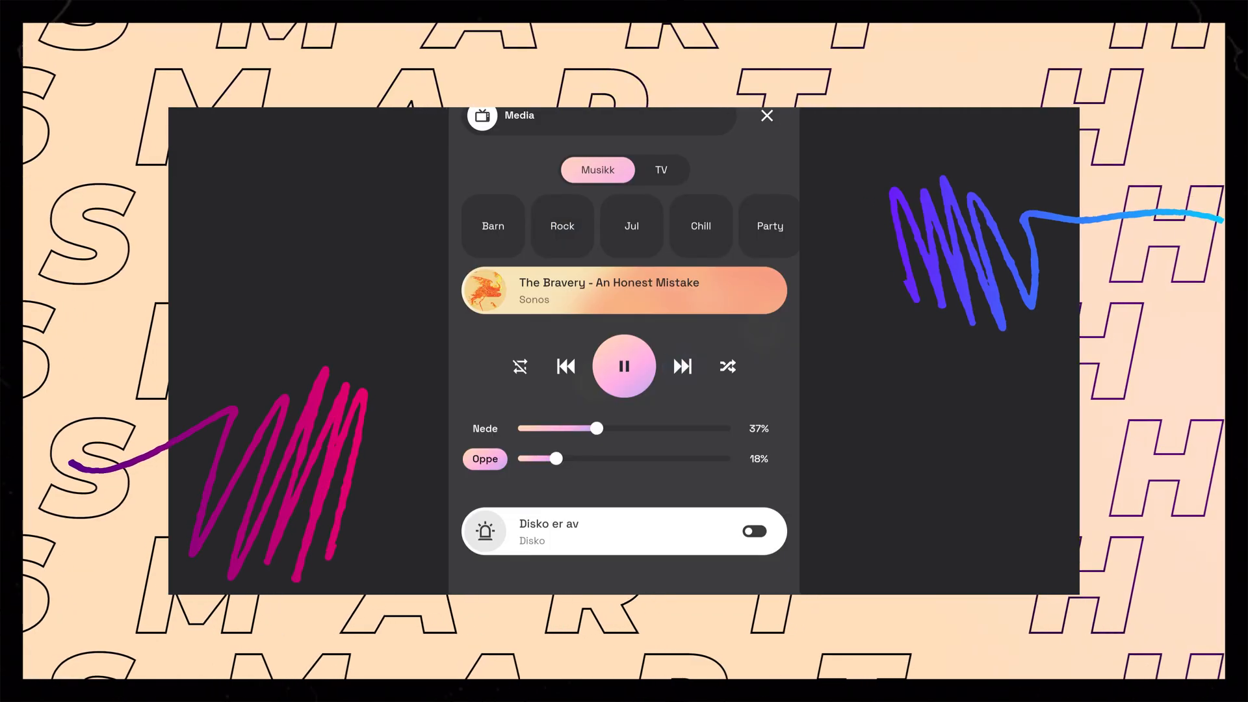
Skip tracks, turn on repeat, group the Oppe speaker, and skip the second card to Seasons.
click(681, 366)
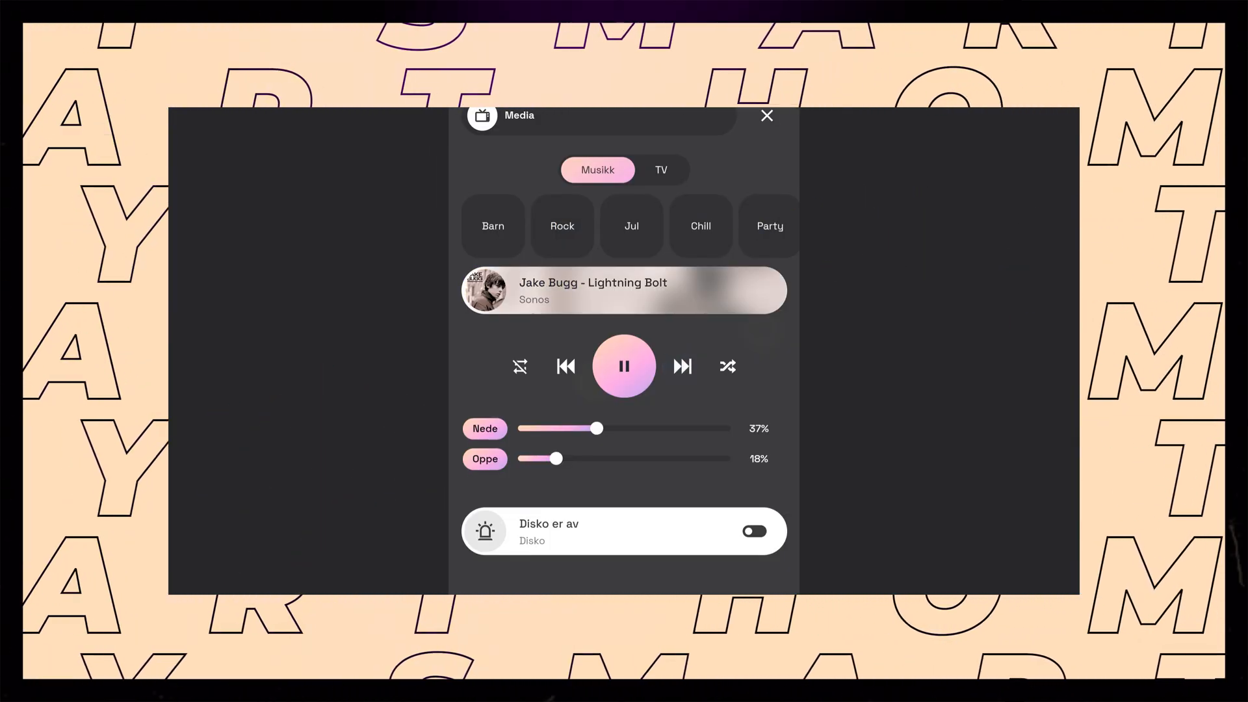
click(519, 366)
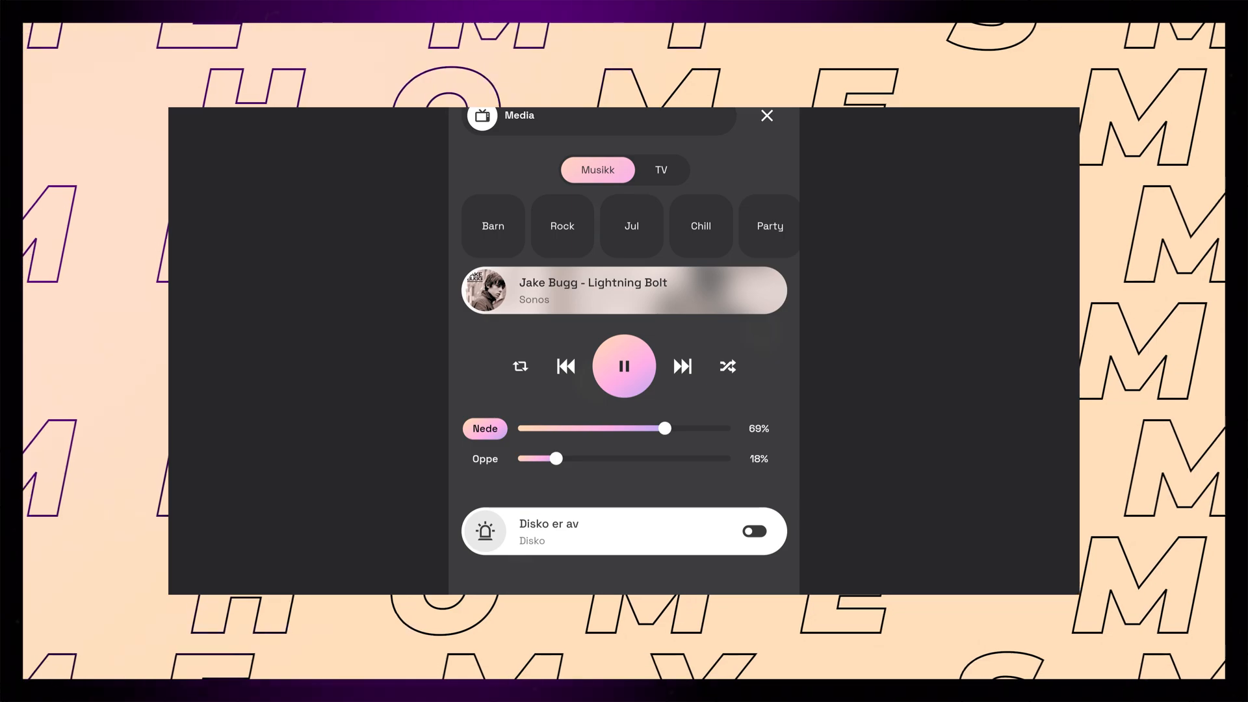
click(485, 458)
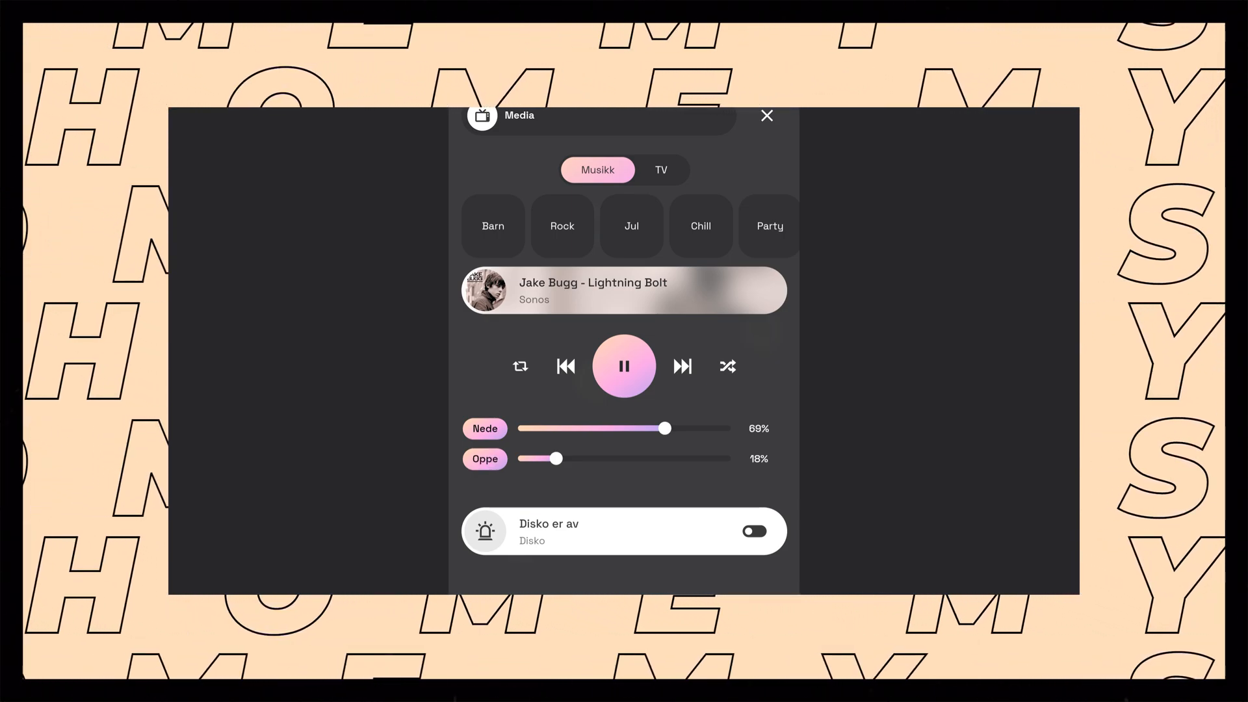
click(681, 366)
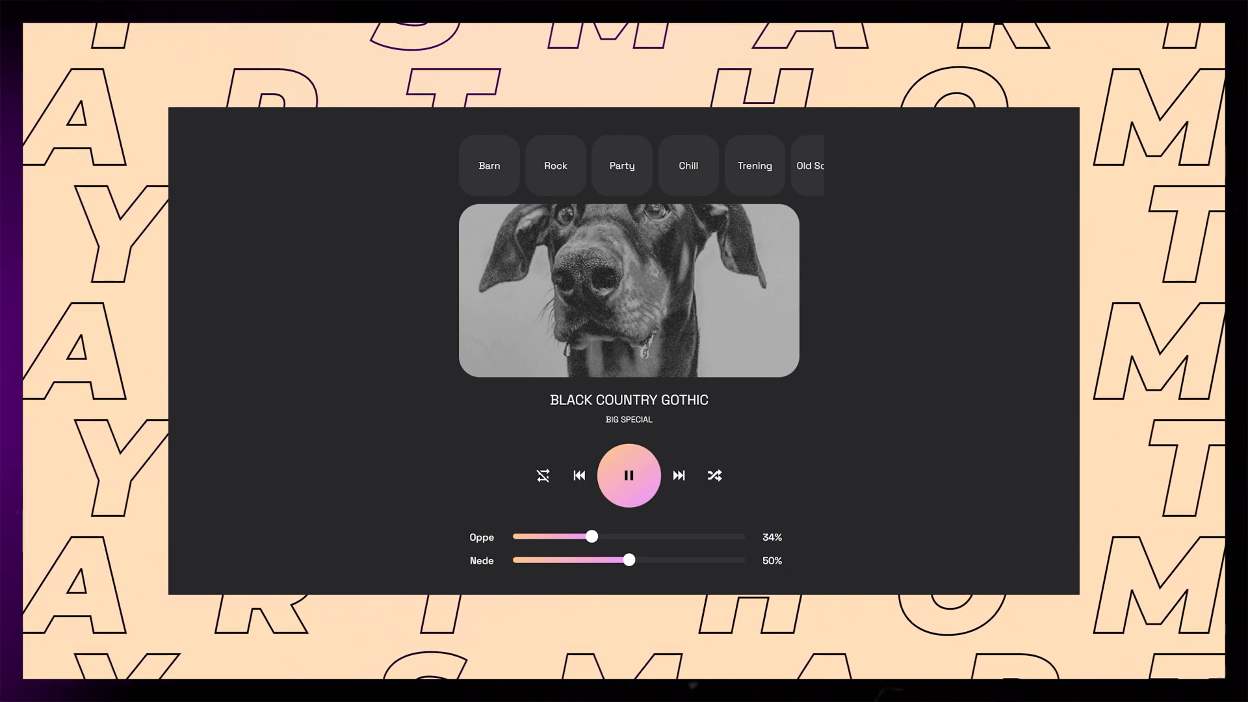
click(677, 475)
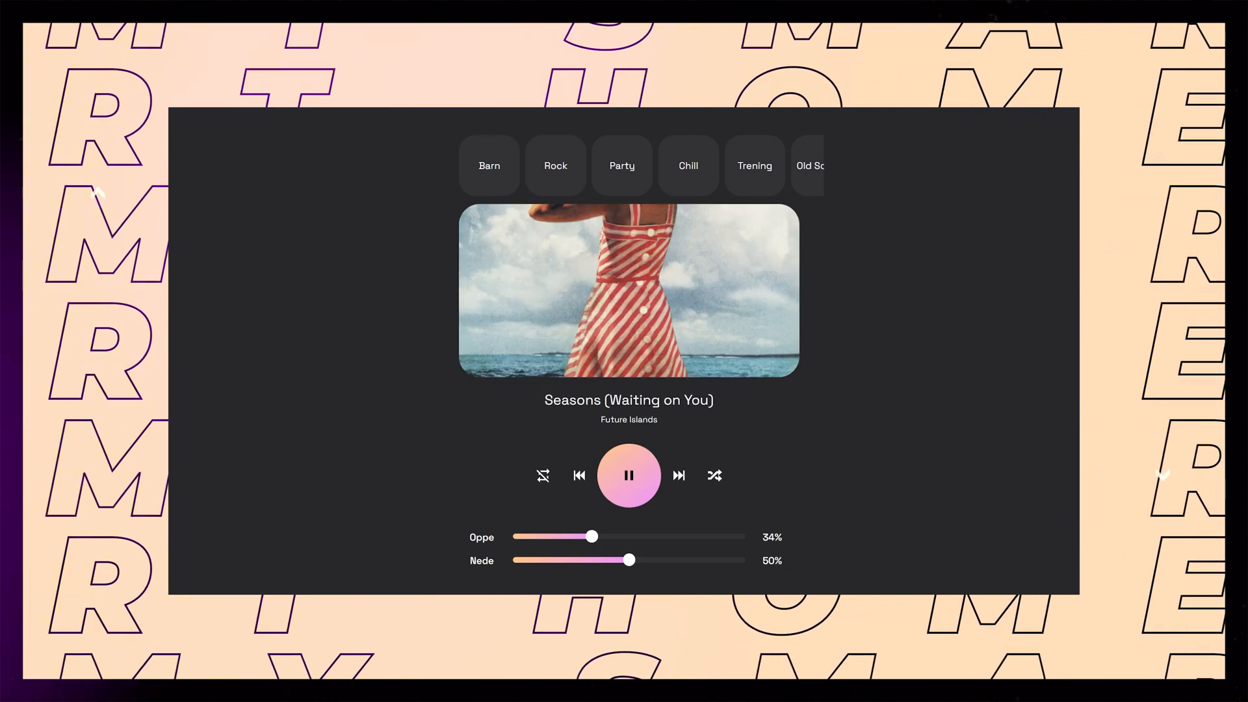